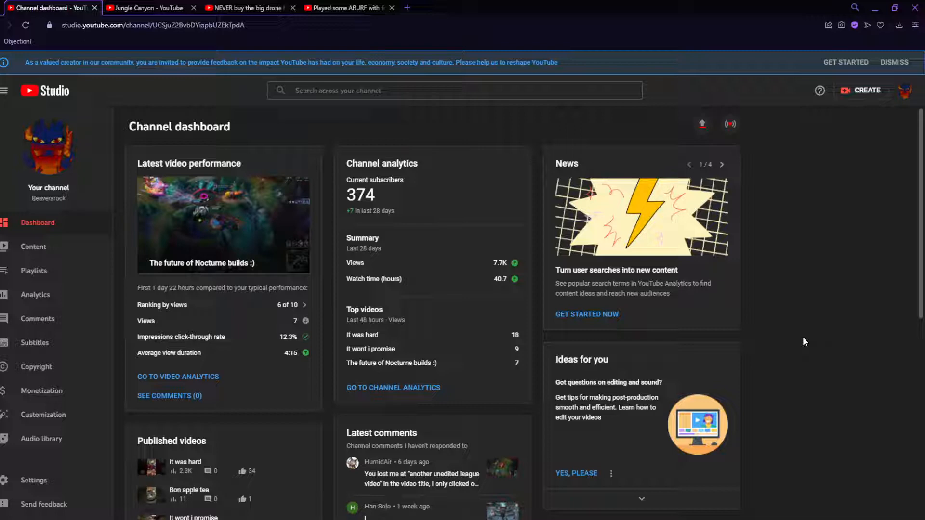
pyautogui.moveTo(611, 284)
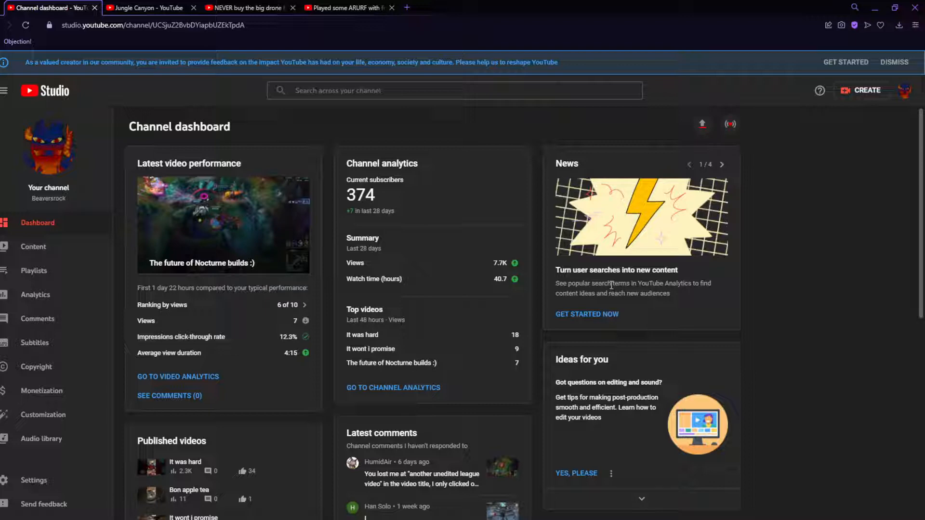
pyautogui.moveTo(593, 319)
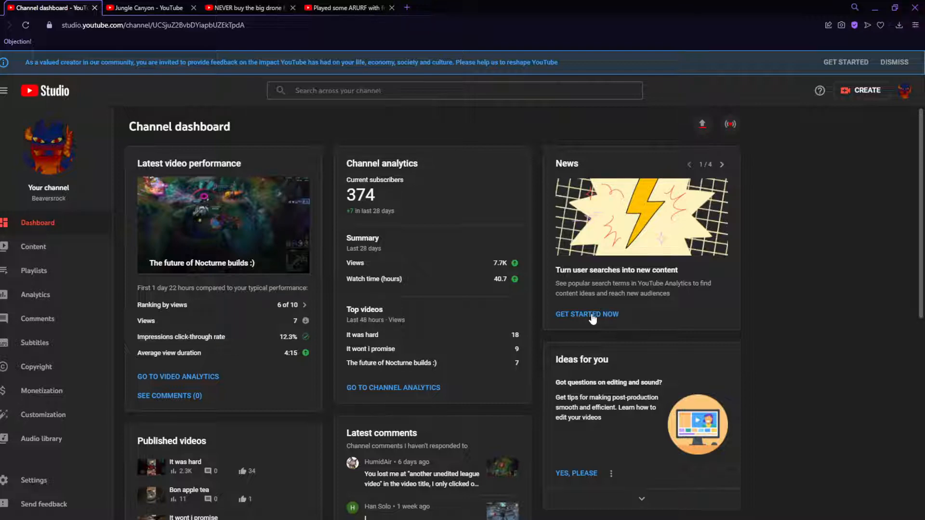
# Start the Research tool, step through its tour, and peek at the Geography filter on viewers' searches
pyautogui.click(587, 314)
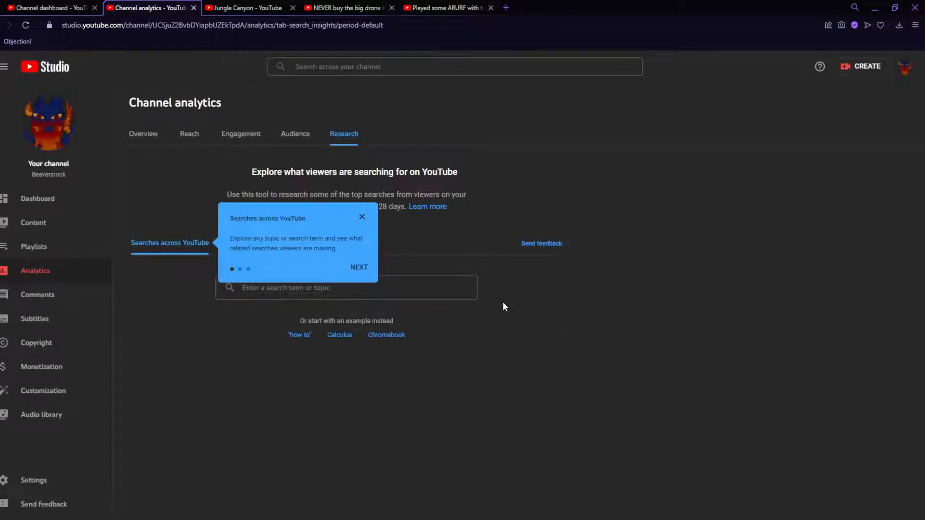
pyautogui.moveTo(362, 217)
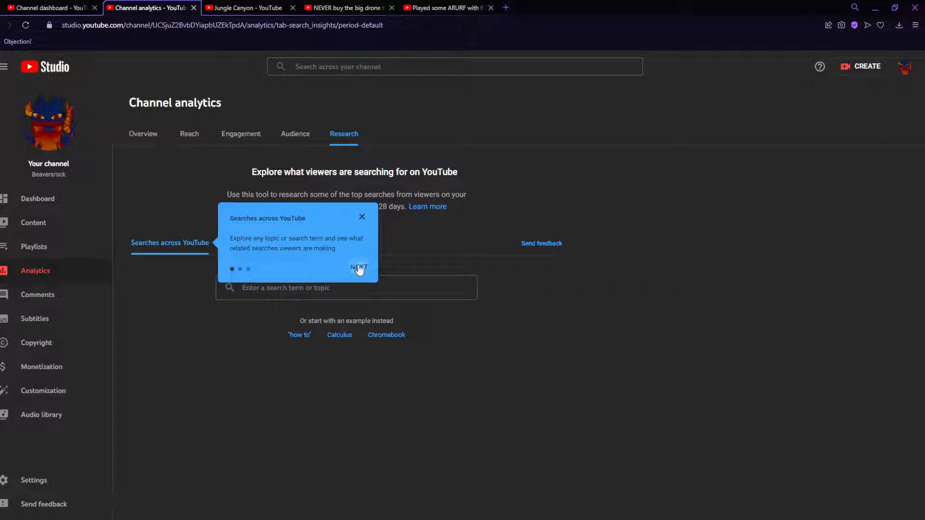
pyautogui.click(359, 268)
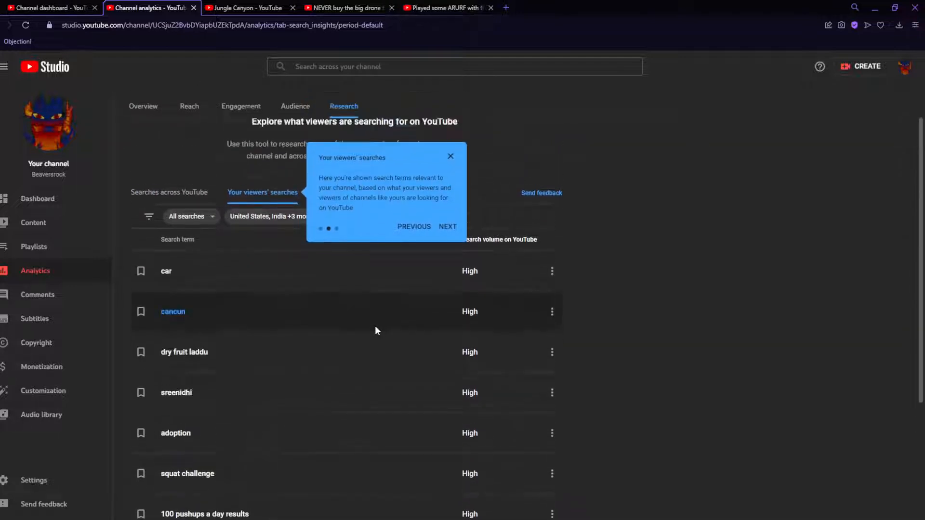
pyautogui.moveTo(173, 320)
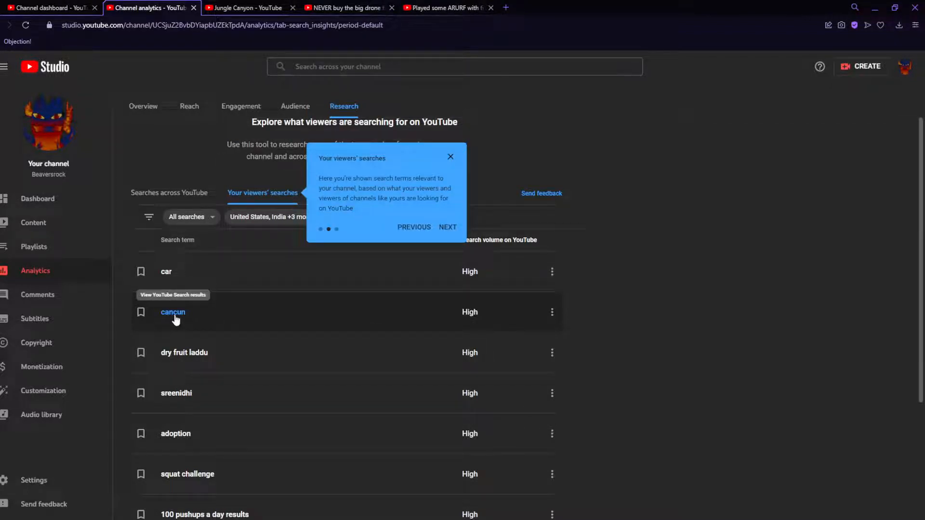
pyautogui.moveTo(444, 229)
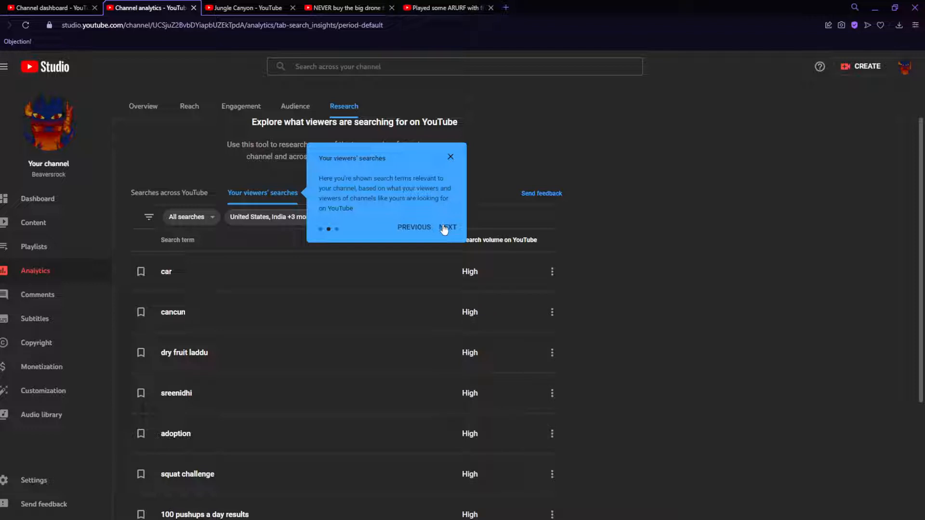
pyautogui.click(449, 227)
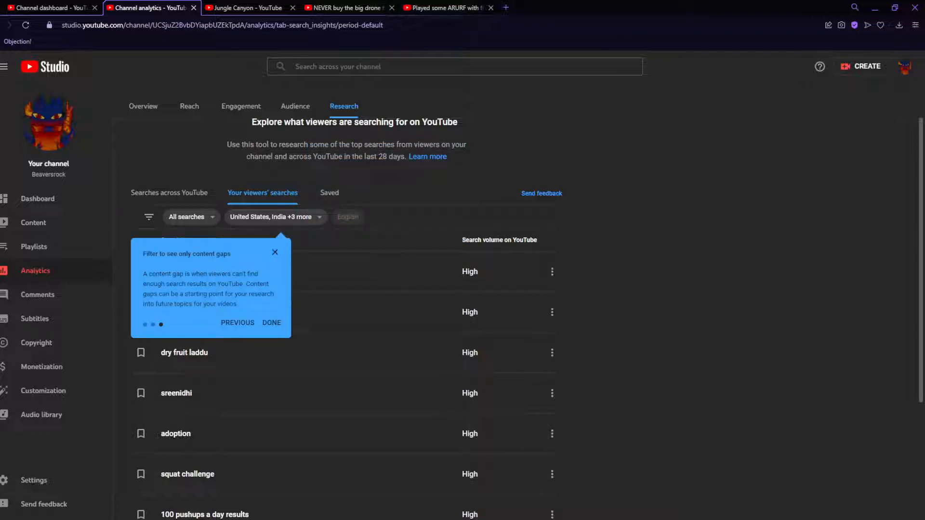
pyautogui.click(275, 217)
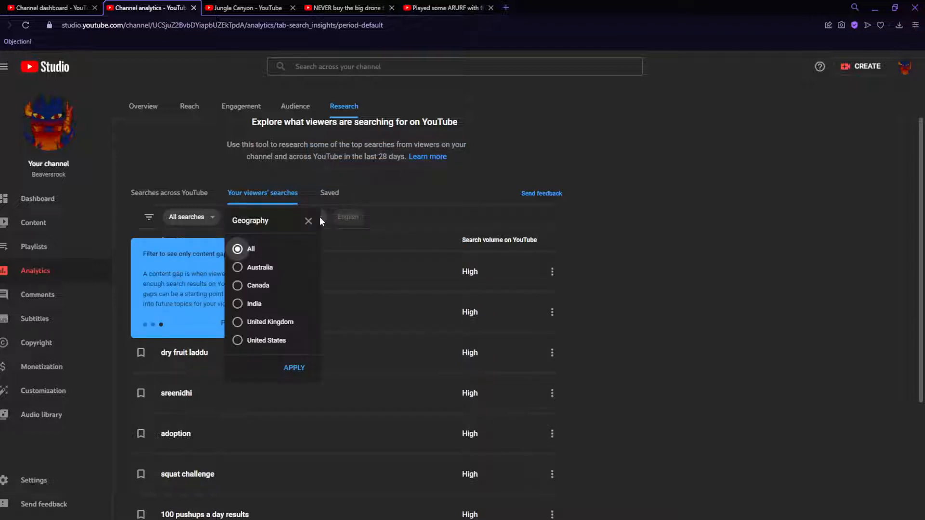
pyautogui.moveTo(273, 296)
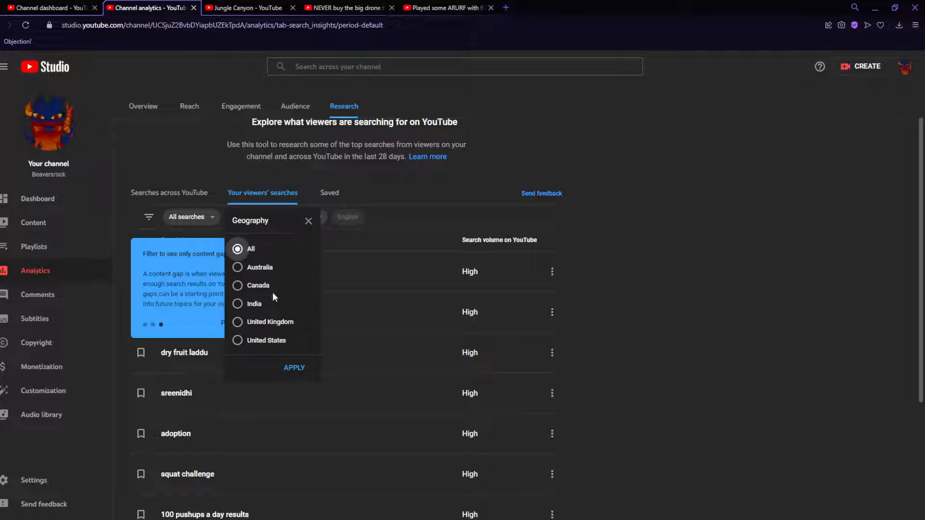
pyautogui.click(294, 367)
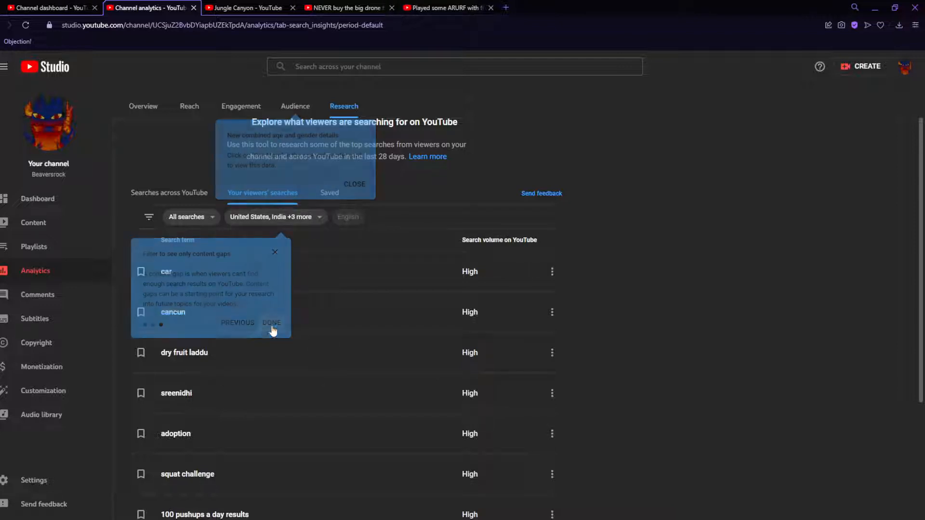
# Finish the tour, view the channel's Content video list from the dashboard, and return to Research
pyautogui.click(272, 323)
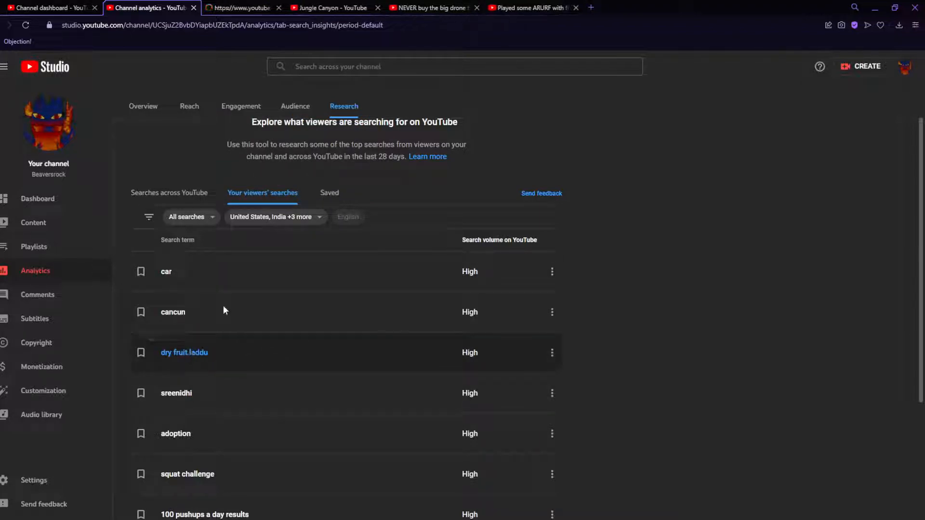
pyautogui.click(183, 353)
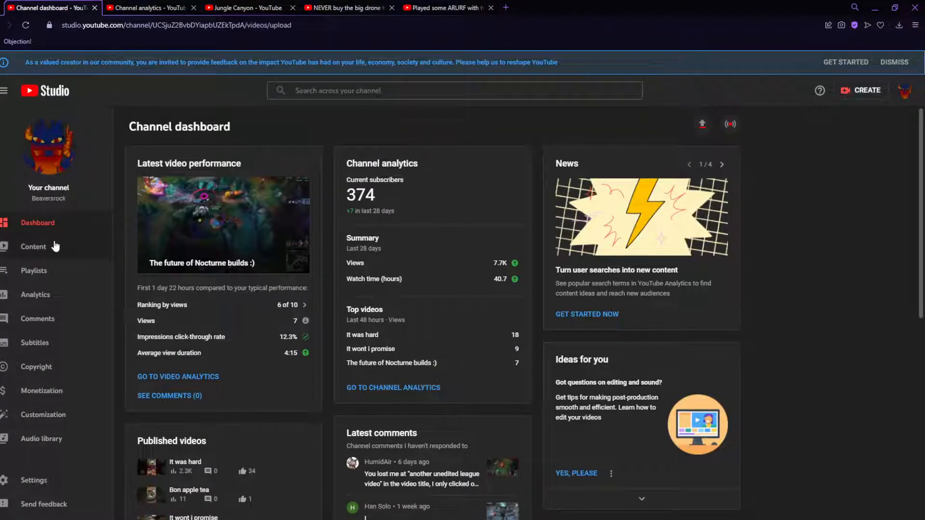
pyautogui.click(34, 247)
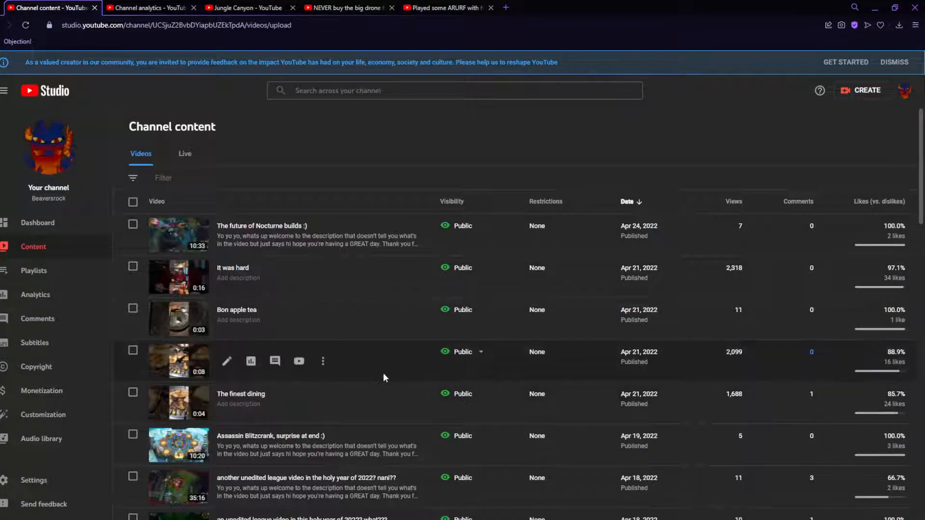
pyautogui.click(150, 7)
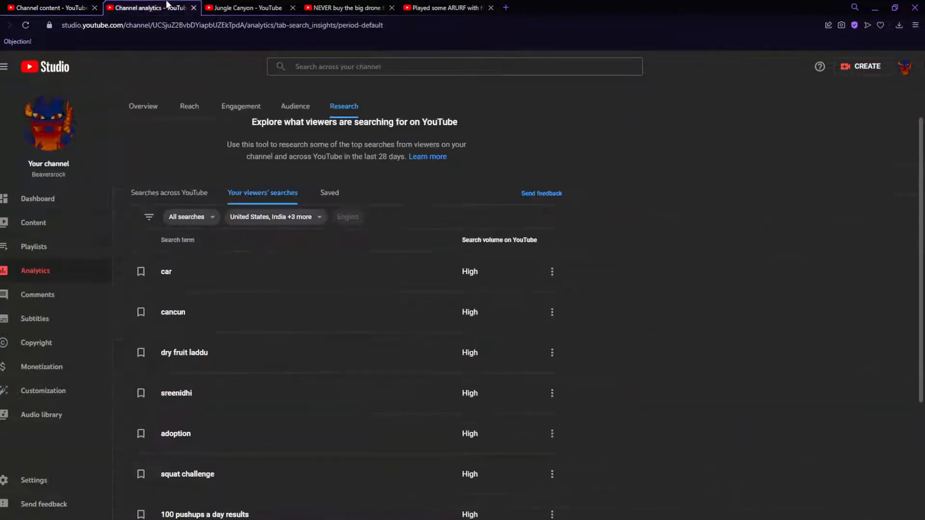
# View YouTube results for the viewer term 'sreenidhi', then close them and return to the searches list
pyautogui.scroll(-3)
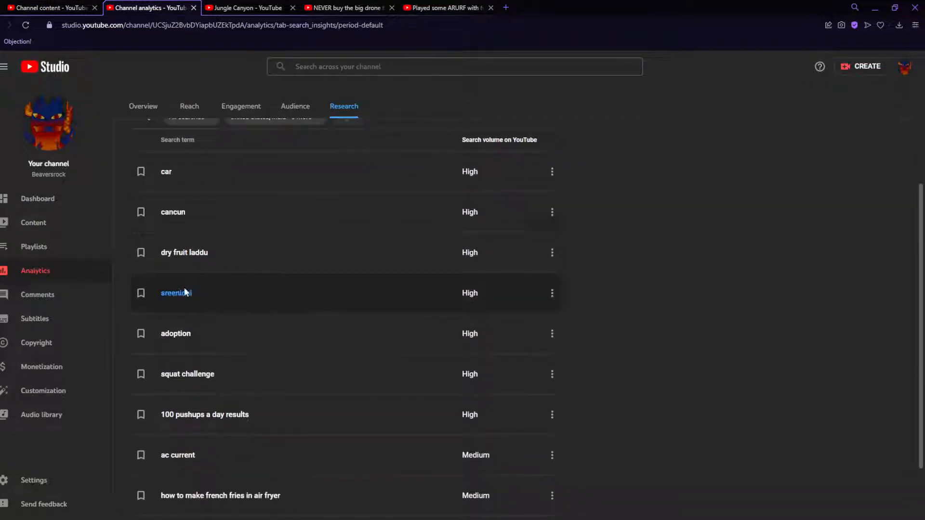
pyautogui.click(177, 293)
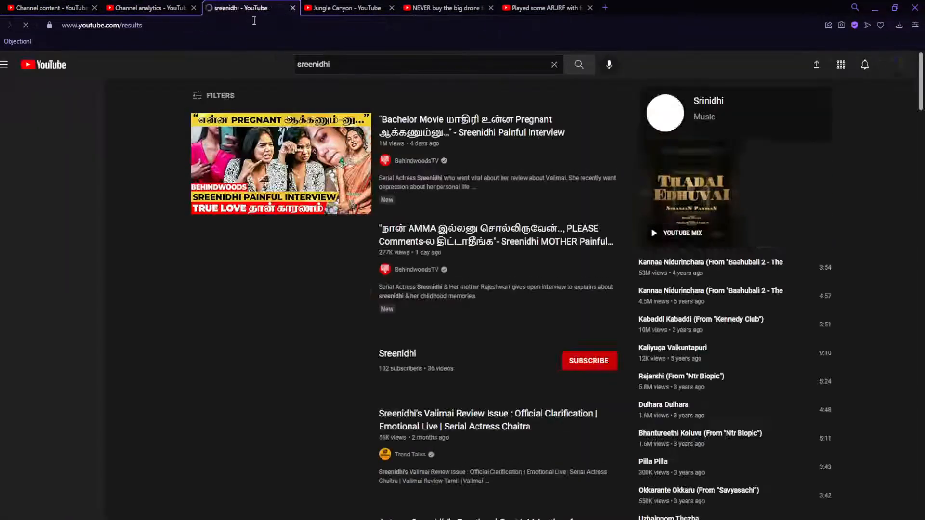
pyautogui.click(6, 65)
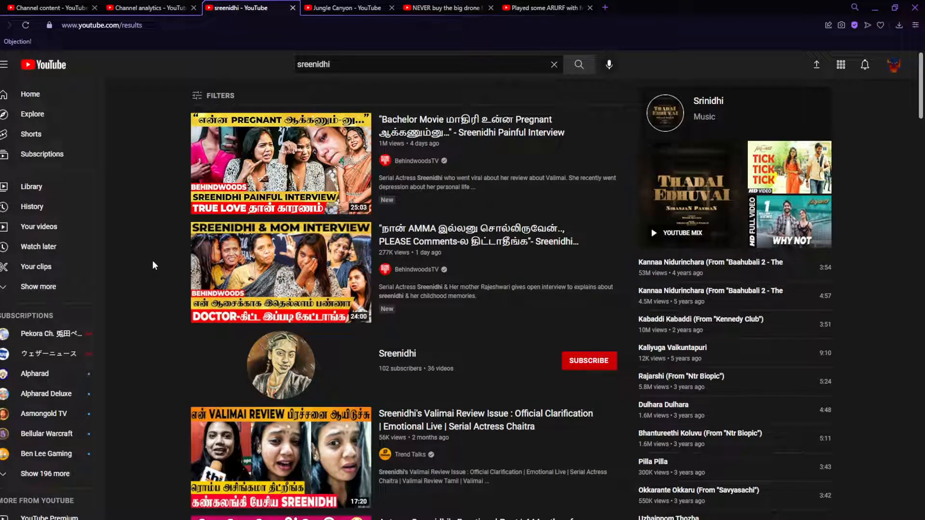
pyautogui.moveTo(288, 5)
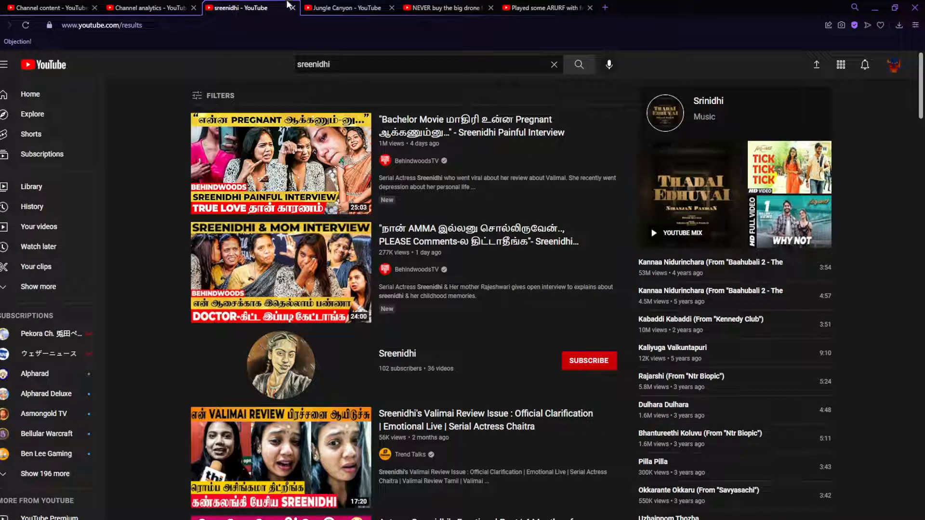
pyautogui.click(150, 7)
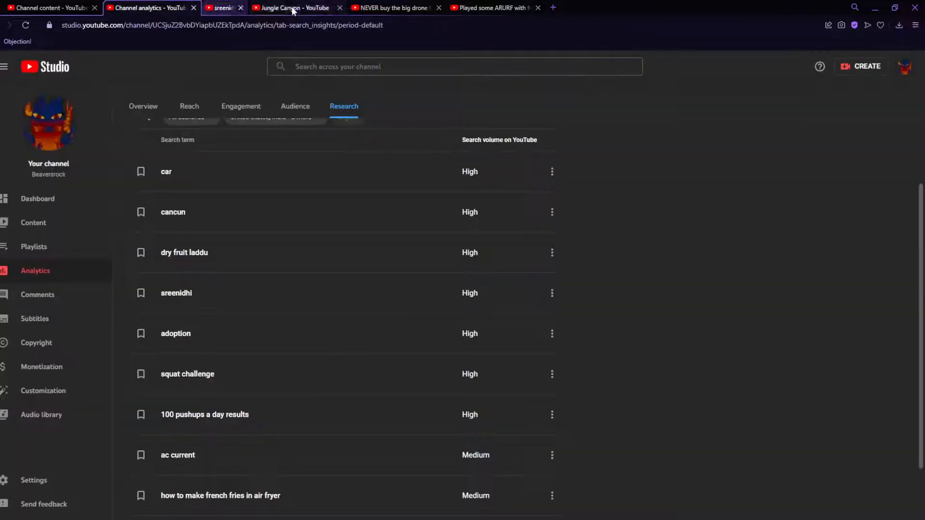
pyautogui.click(241, 7)
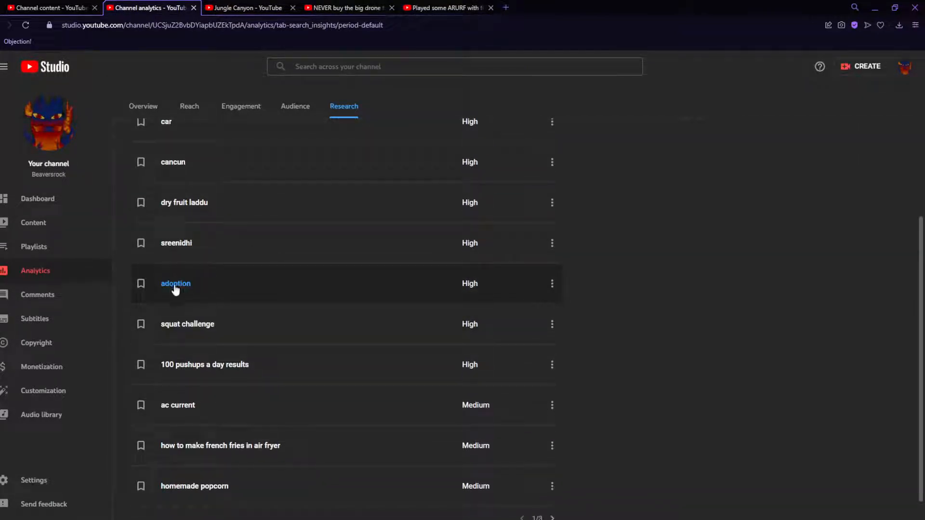
pyautogui.moveTo(175, 284)
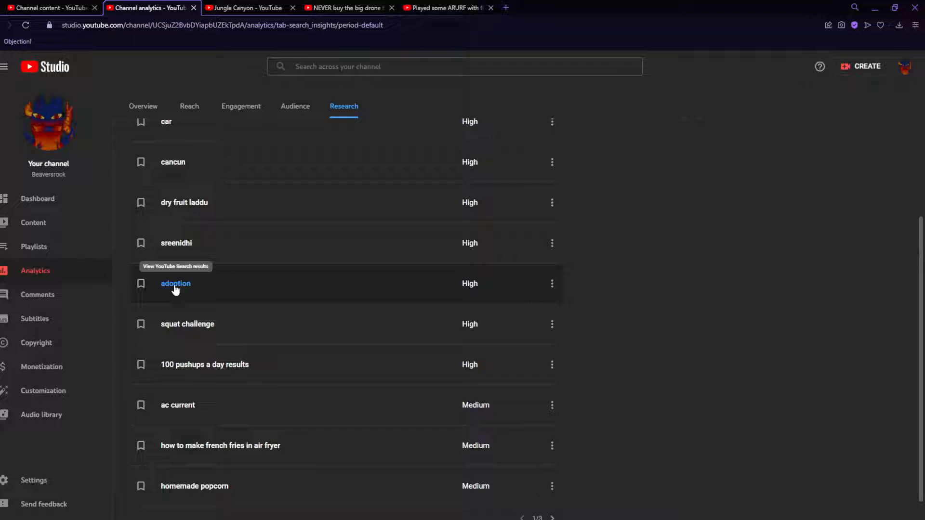
pyautogui.moveTo(204, 364)
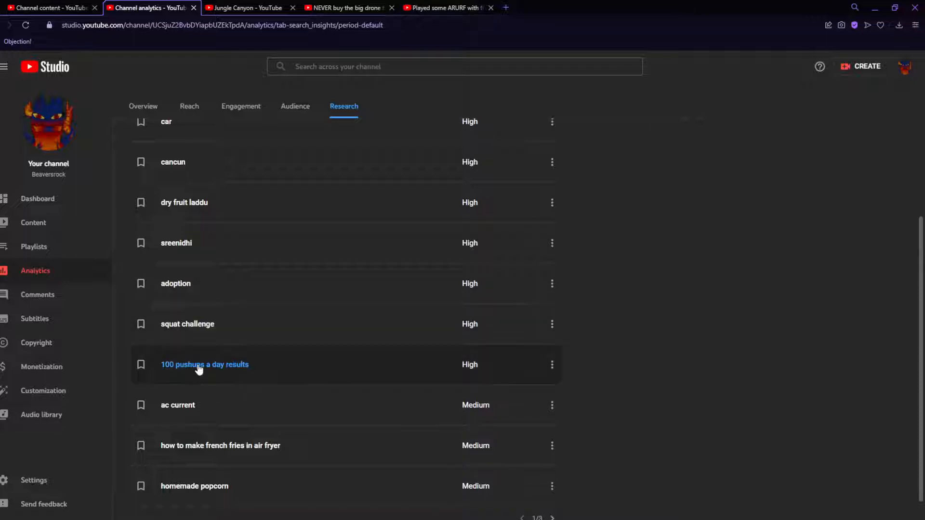
pyautogui.moveTo(200, 331)
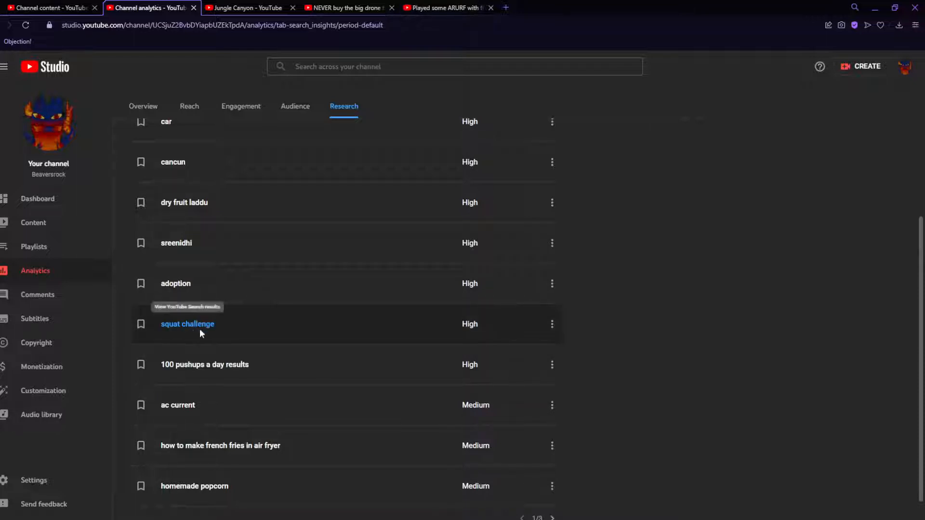
# View YouTube results for 'squat challenge' and browse down the list
pyautogui.click(187, 324)
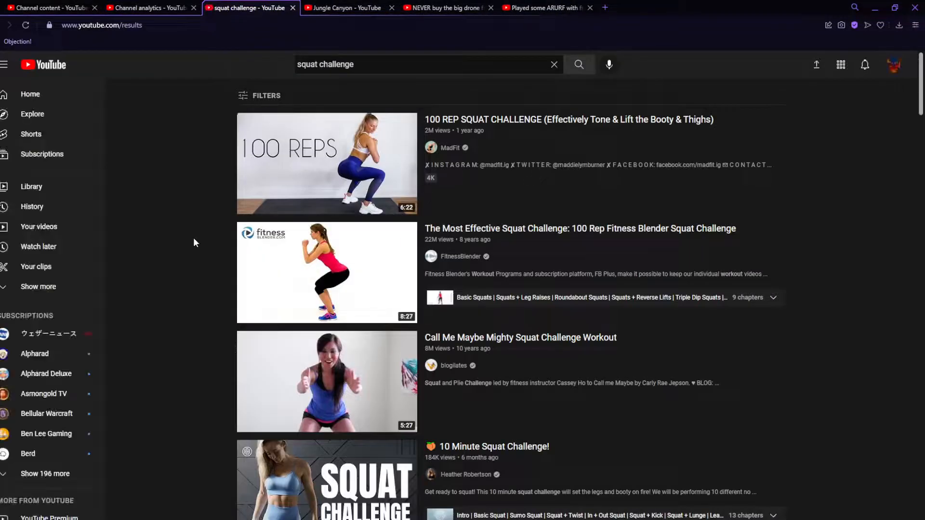
pyautogui.scroll(-3)
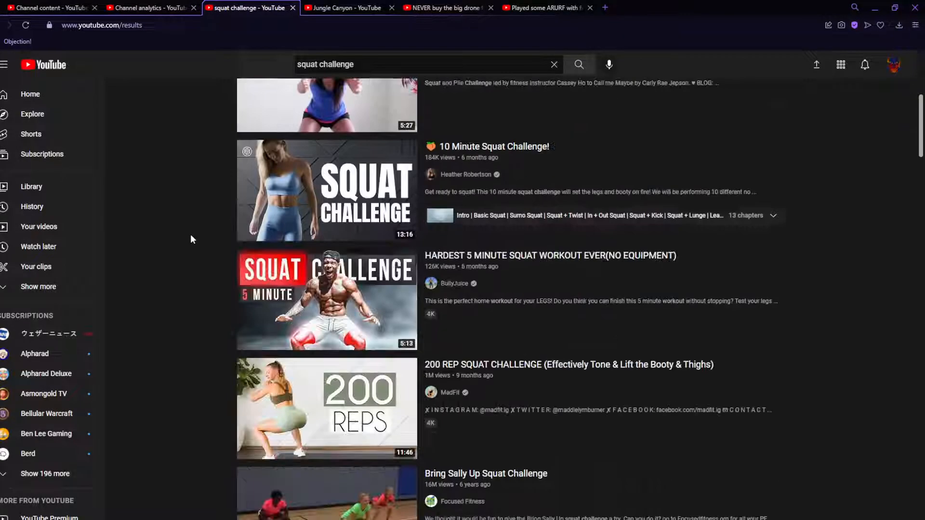
pyautogui.scroll(-3)
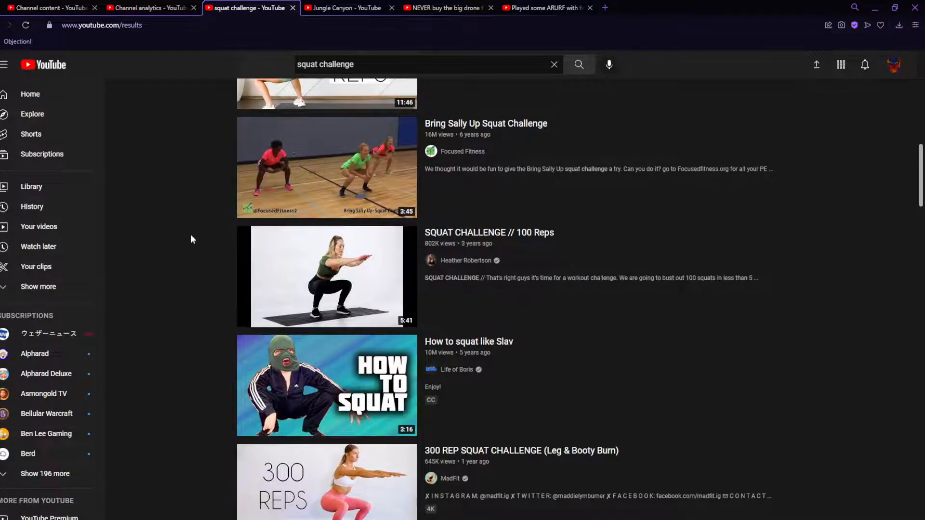
pyautogui.scroll(-3)
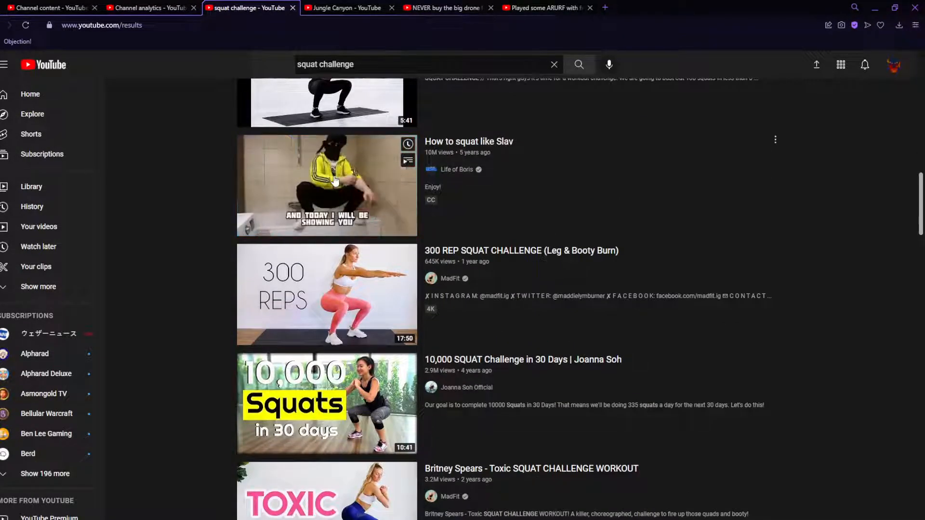
# Play the 'How to squat like Slav' video, pause it, and head back toward the search terms
pyautogui.click(327, 184)
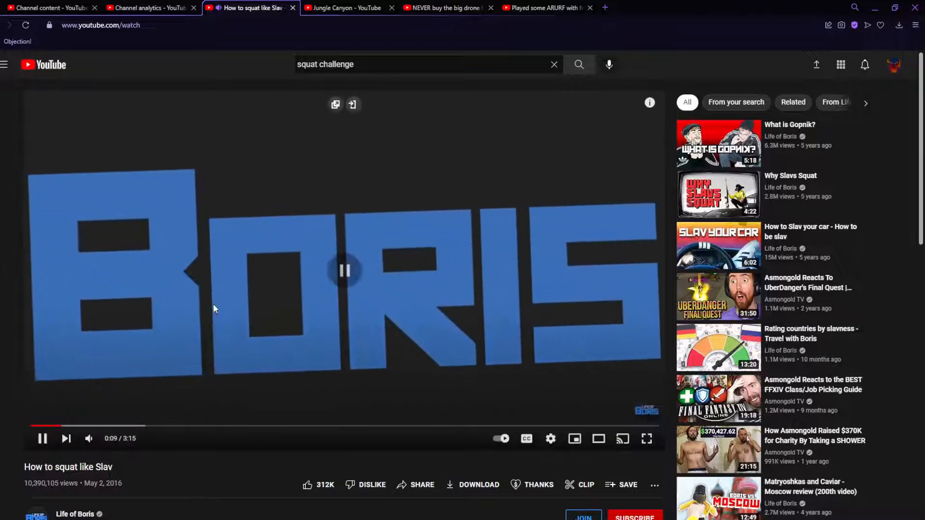
pyautogui.click(345, 270)
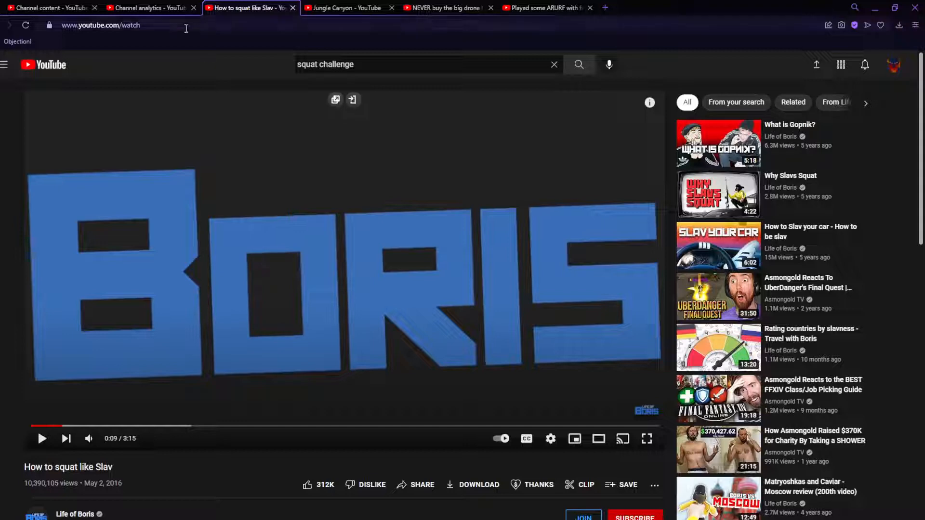
pyautogui.click(150, 8)
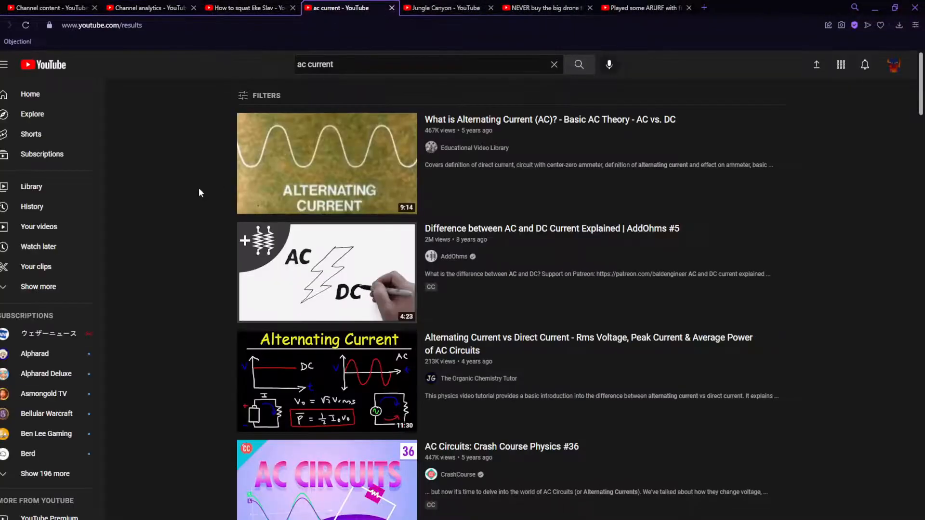
pyautogui.moveTo(571, 258)
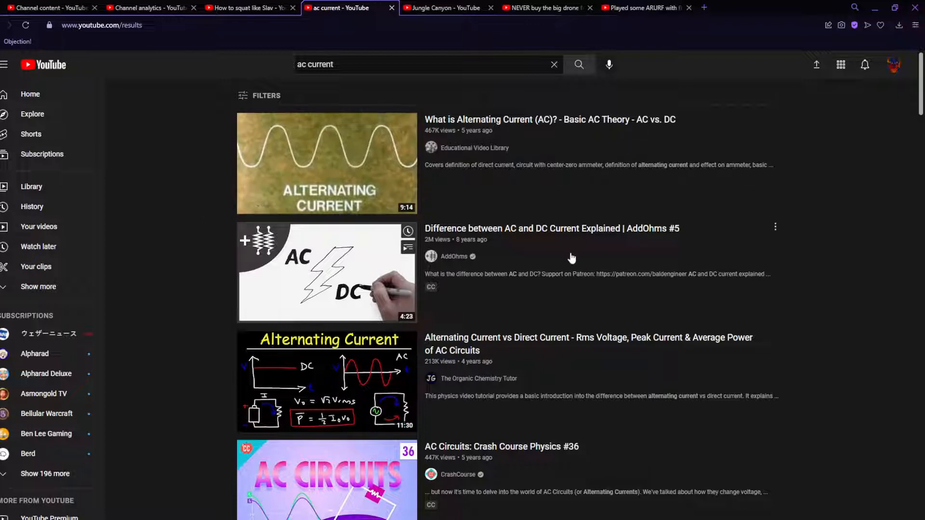
pyautogui.moveTo(173, 331)
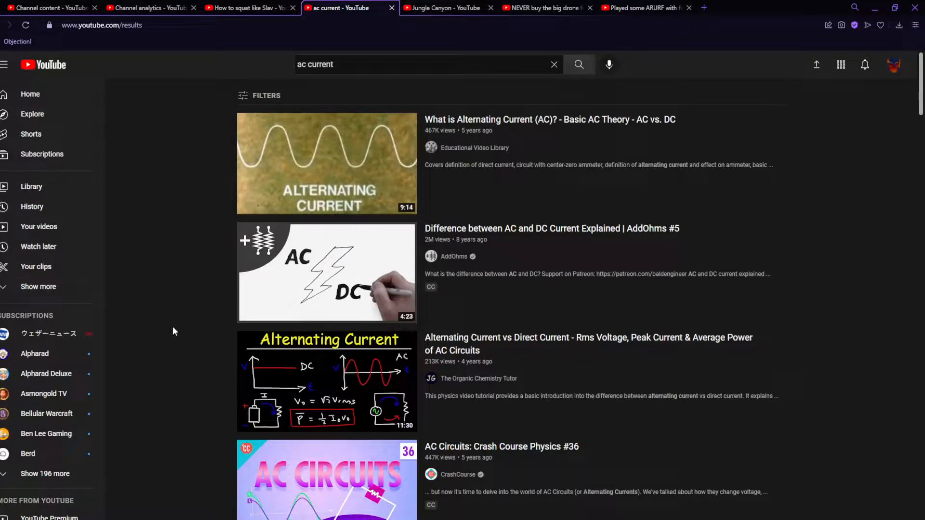
# Browse the 'ac current' results up and down, then close them to reveal the paused squat video
pyautogui.scroll(-3)
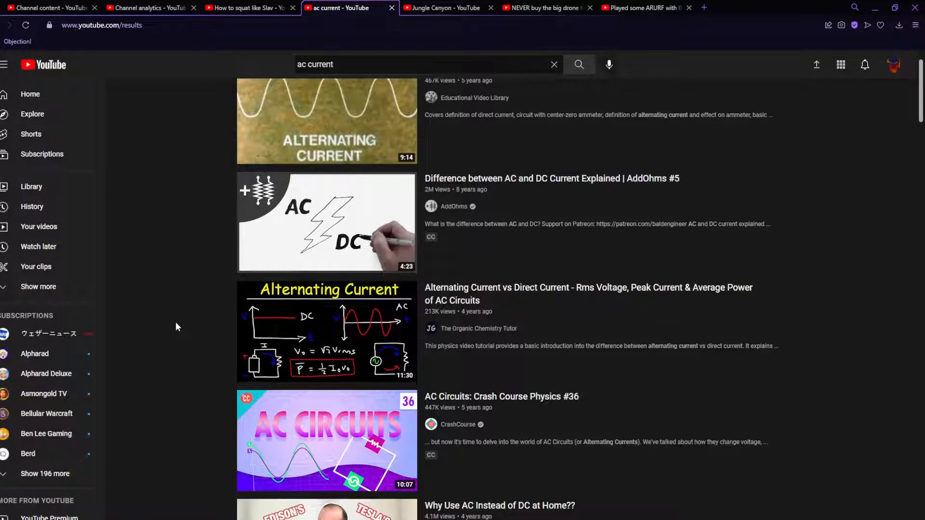
pyautogui.scroll(3)
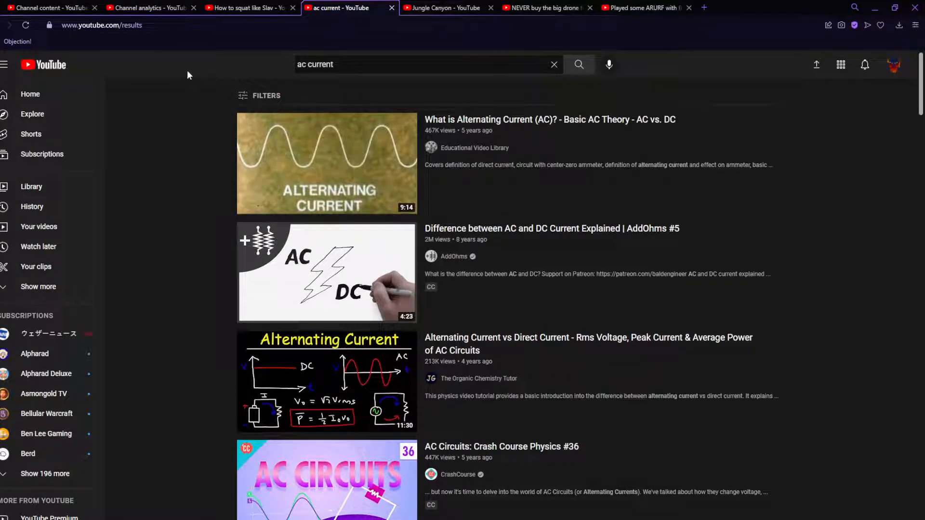
pyautogui.moveTo(440, 7)
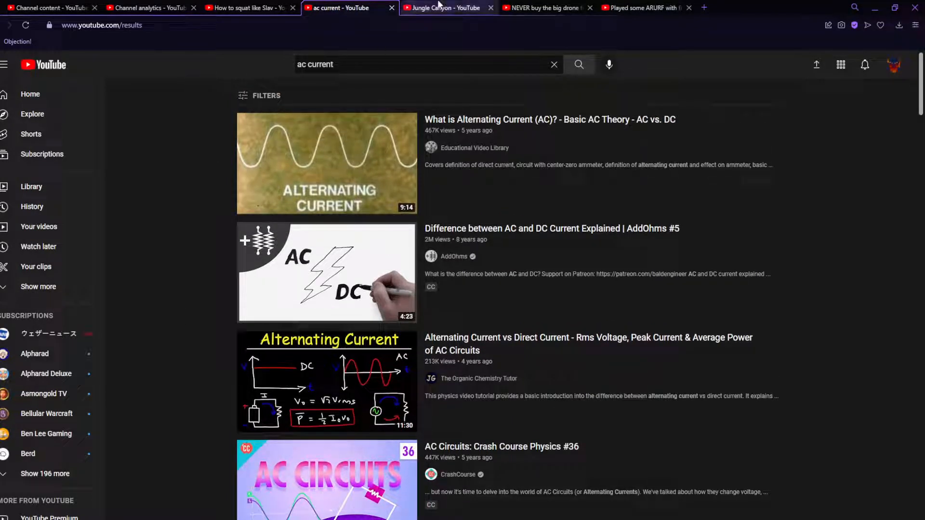
pyautogui.click(248, 7)
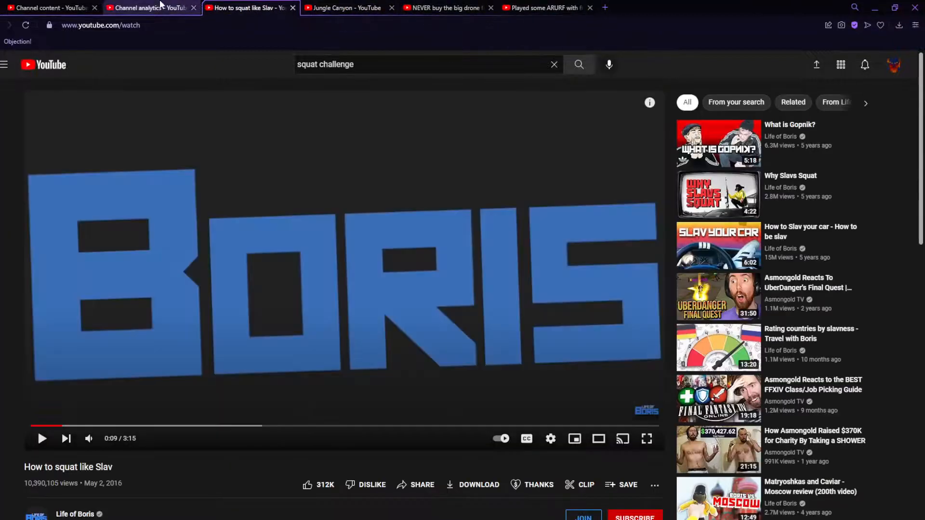
# Return to Channel analytics and show the next page of viewer search terms
pyautogui.click(147, 7)
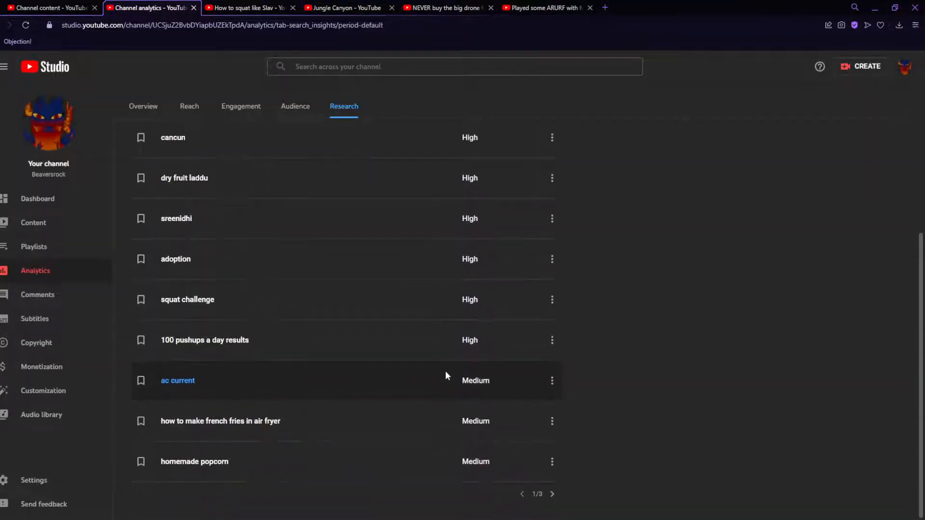
pyautogui.moveTo(232, 427)
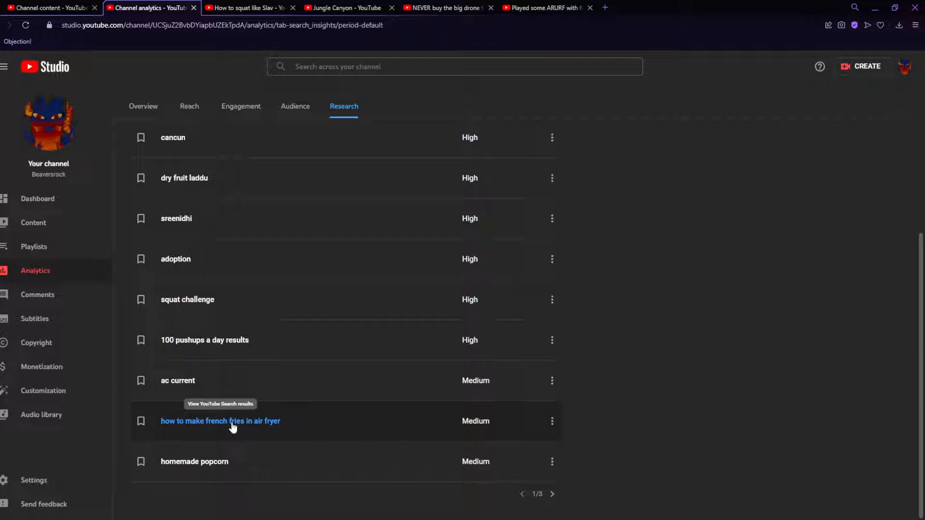
pyautogui.click(551, 494)
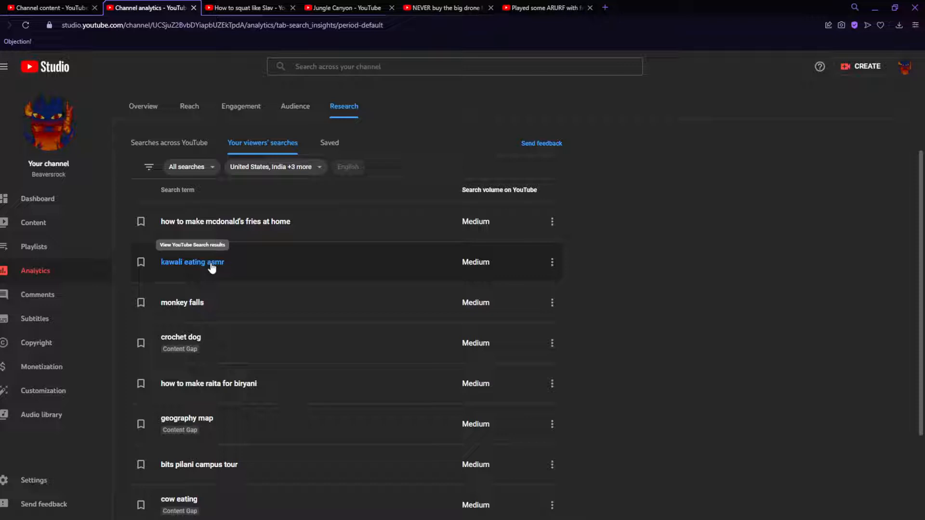
# View YouTube results for 'kawali eating asmr' and browse through them
pyautogui.click(192, 262)
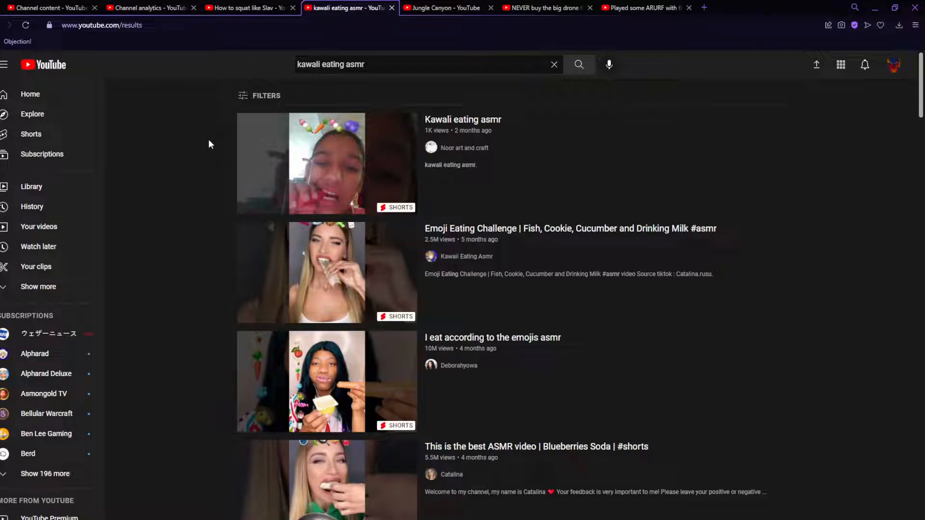
pyautogui.moveTo(204, 172)
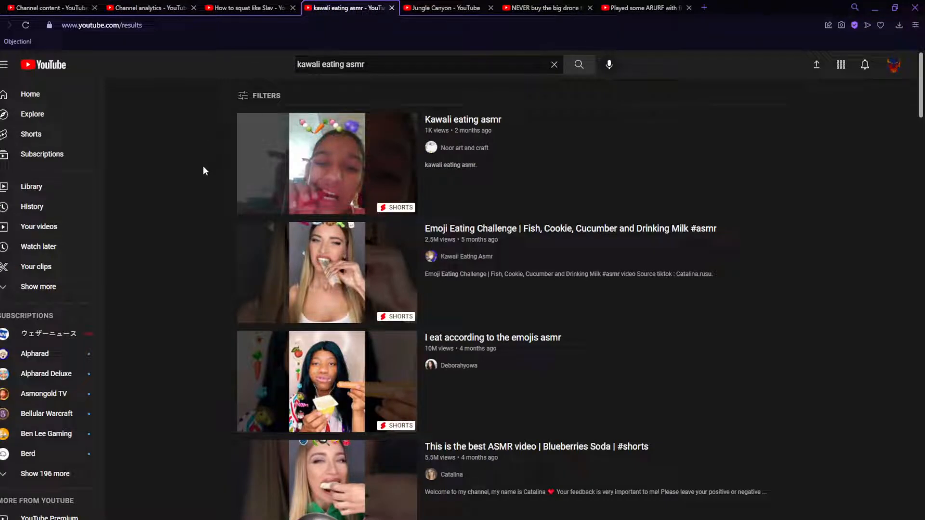
pyautogui.scroll(-3)
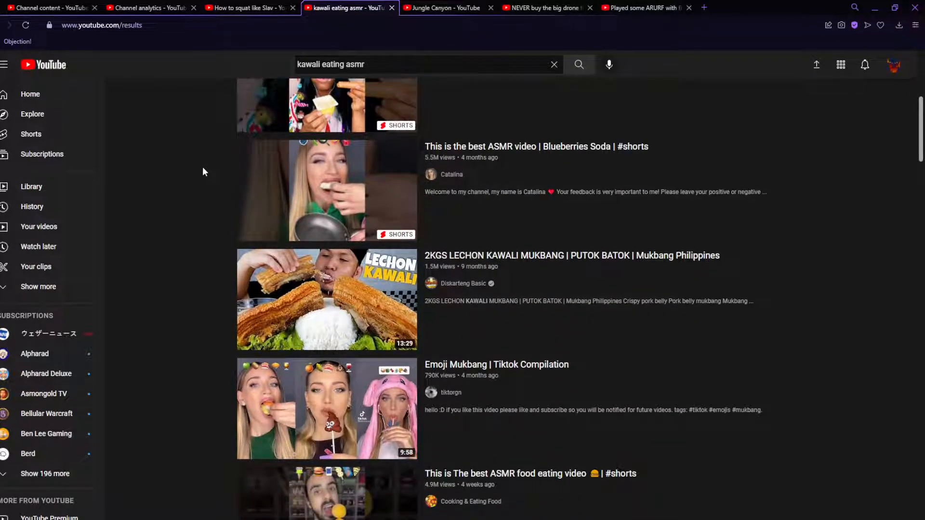
pyautogui.scroll(3)
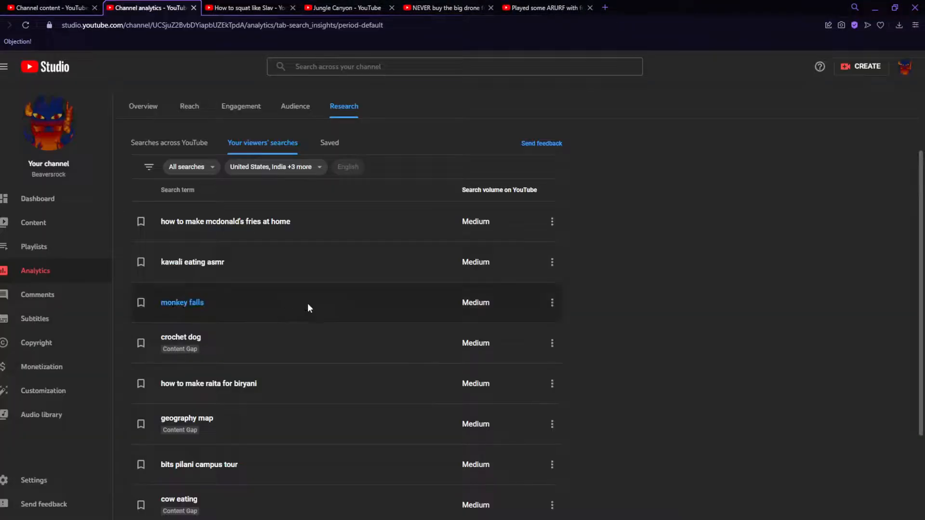
pyautogui.moveTo(189, 305)
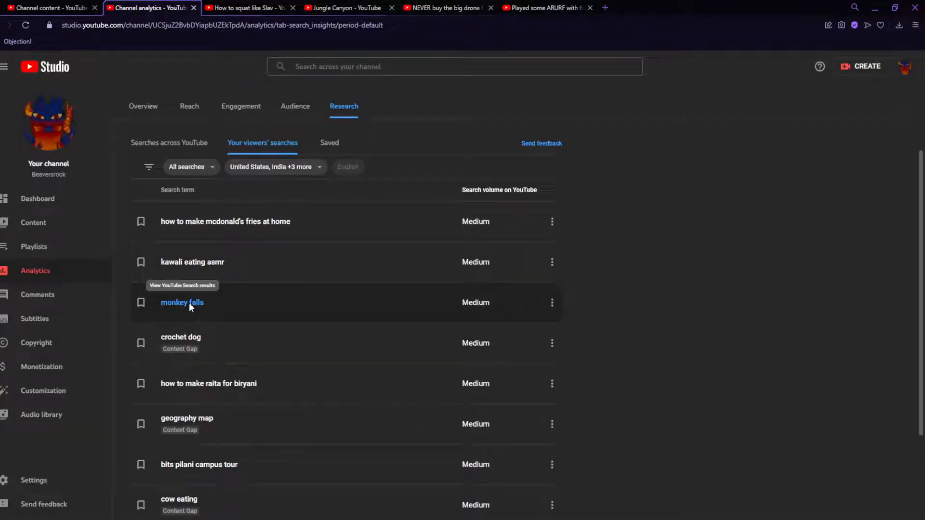
# View results for 'monkey falls' and play the MONKE FALL video to its end
pyautogui.click(182, 302)
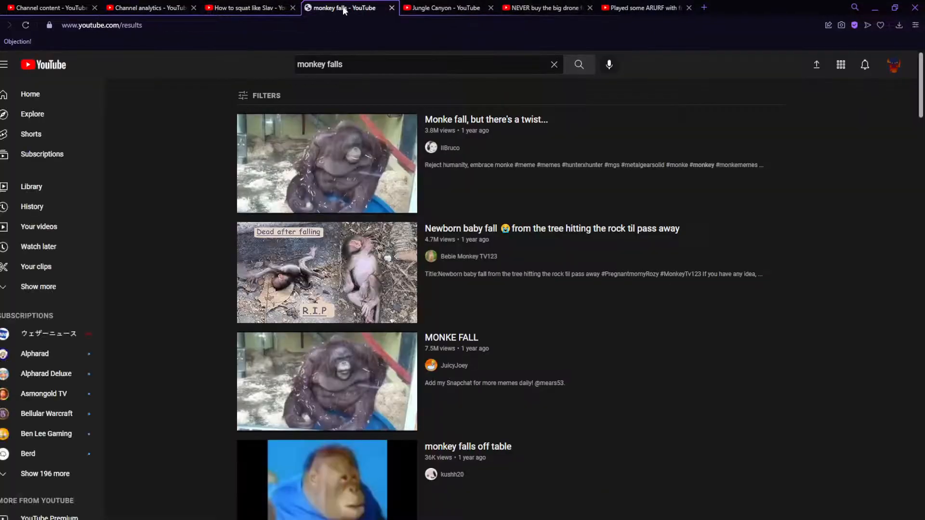
pyautogui.moveTo(511, 132)
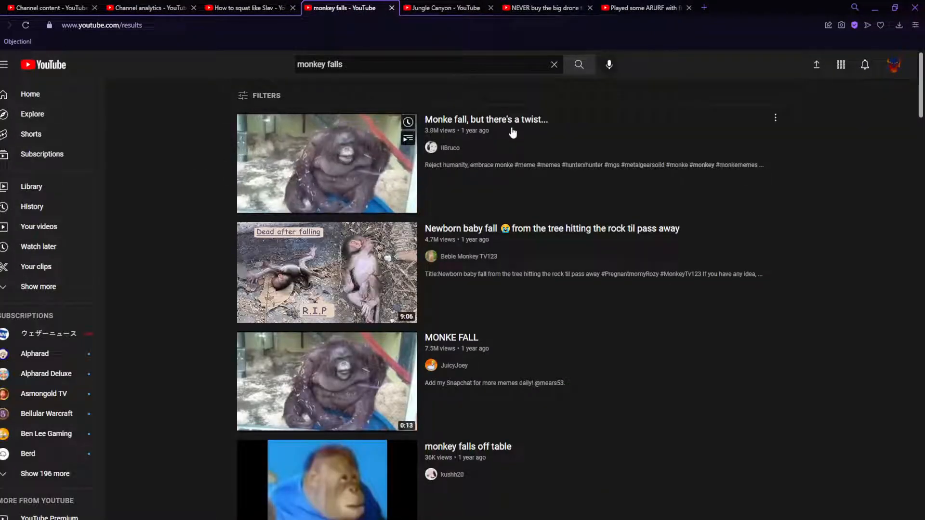
pyautogui.click(327, 164)
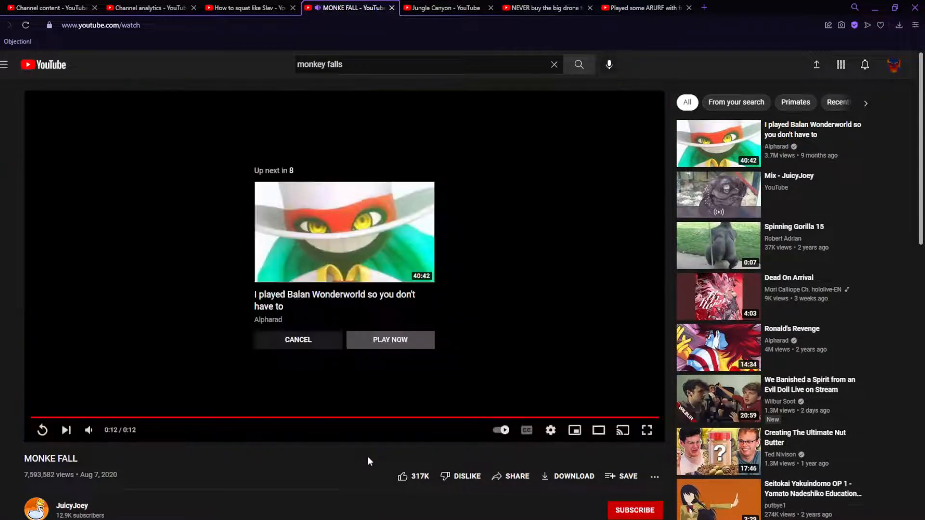
pyautogui.scroll(-3)
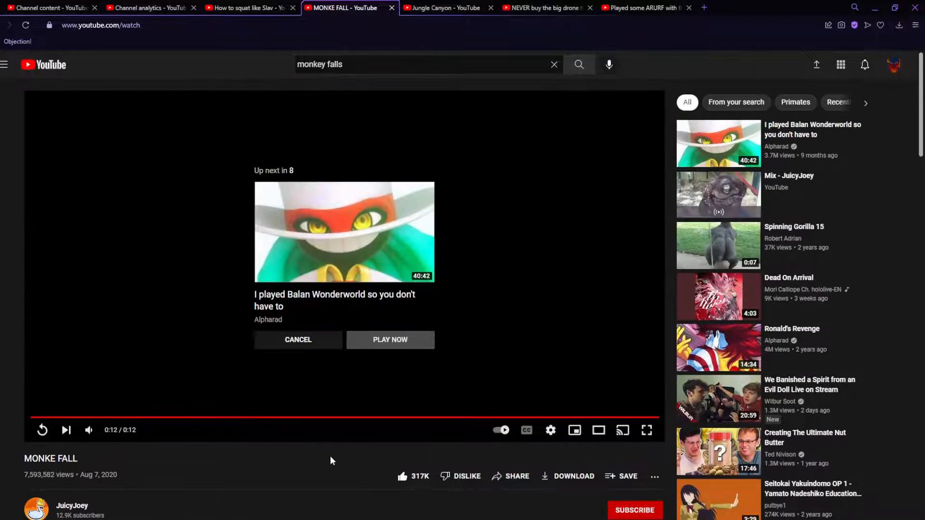
# Return to Channel analytics and view YouTube results for the content-gap term 'crochet dog'
pyautogui.click(147, 8)
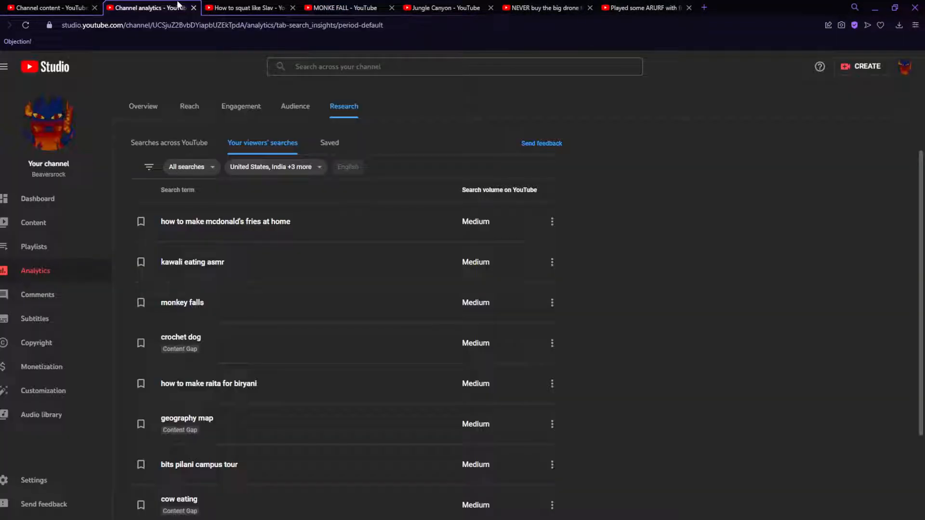
pyautogui.moveTo(361, 311)
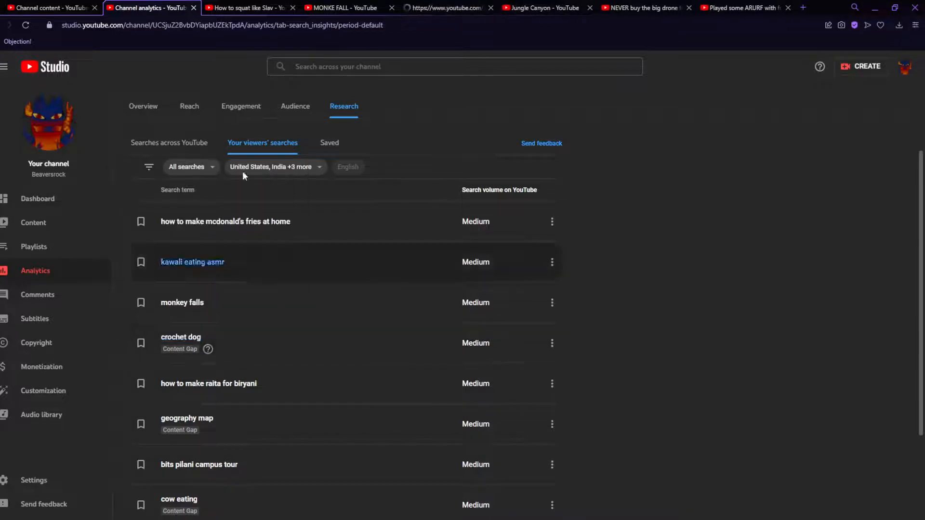
pyautogui.click(181, 338)
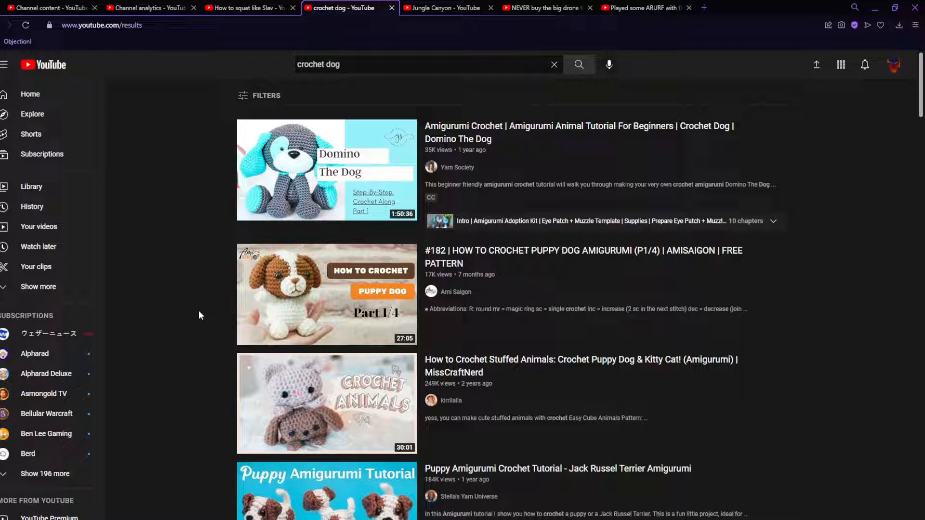
pyautogui.moveTo(394, 6)
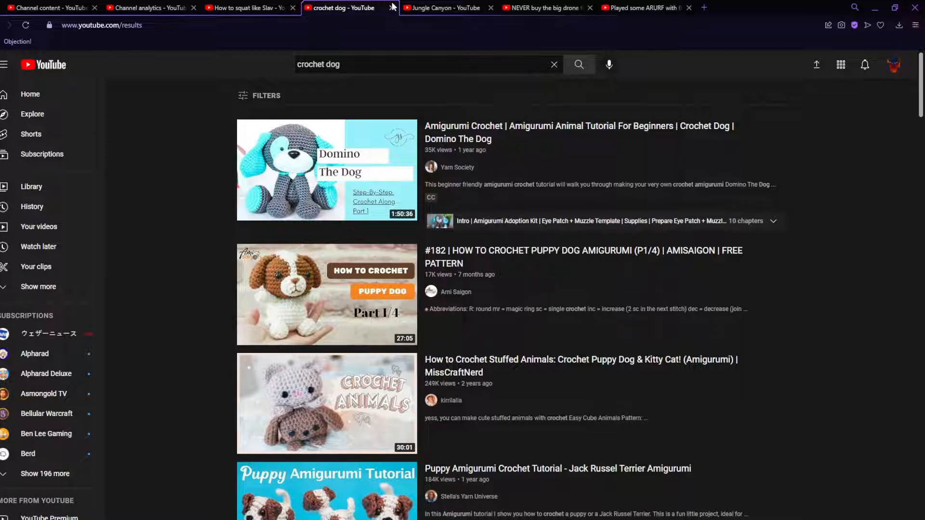
# View YouTube results for 'how to make raita for biryani' and browse through them
pyautogui.click(150, 7)
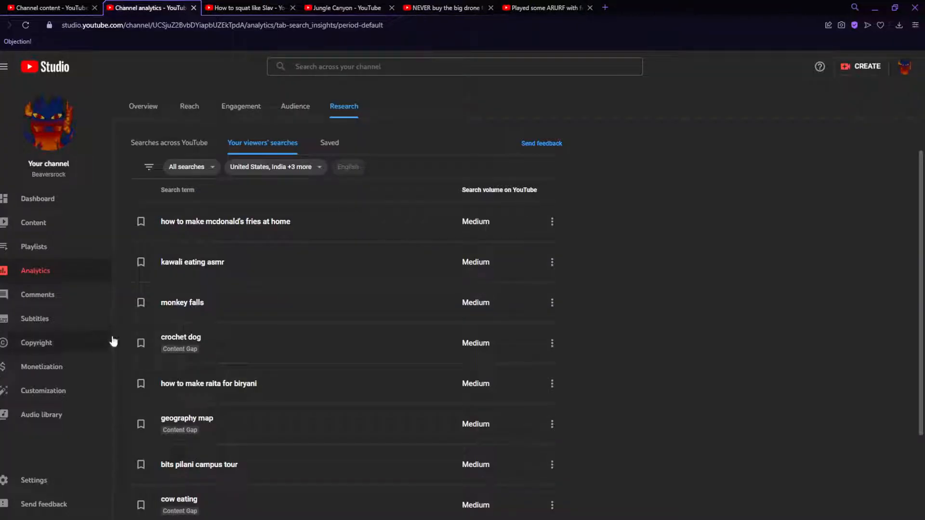
pyautogui.moveTo(208, 383)
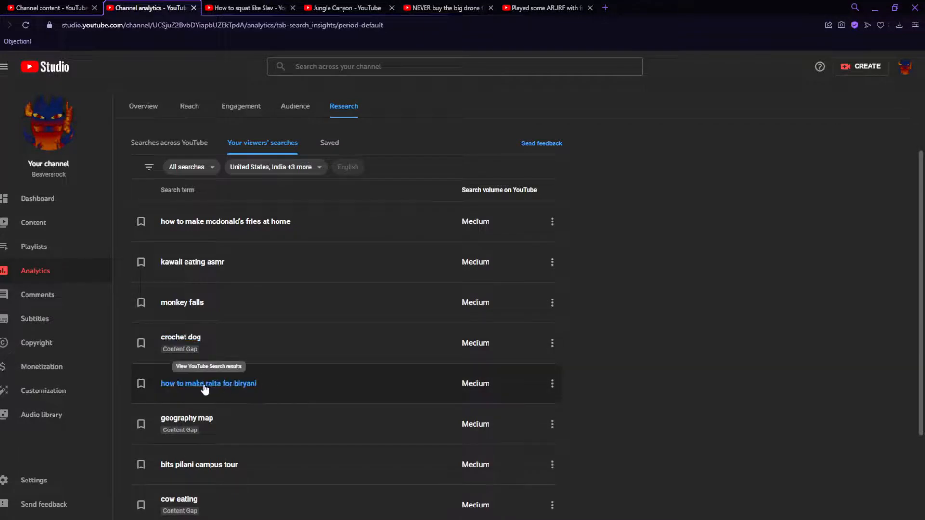
pyautogui.click(208, 383)
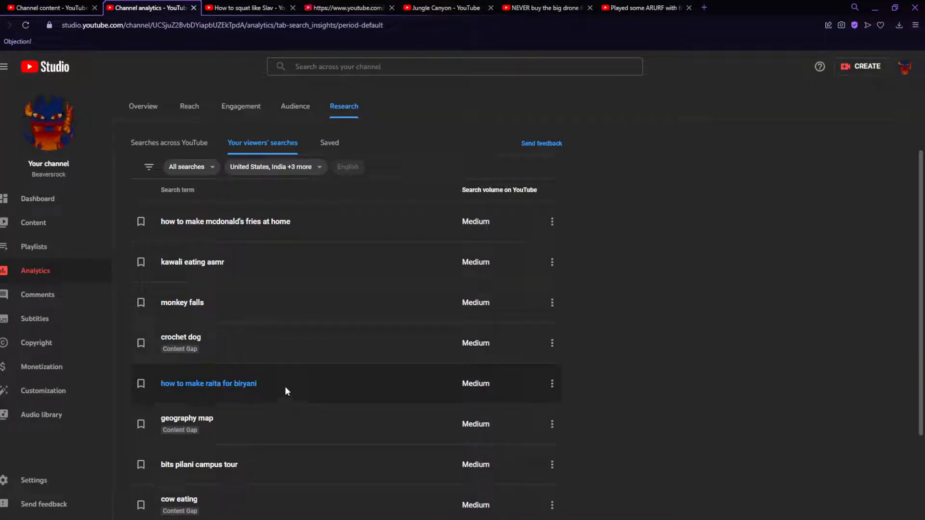
pyautogui.click(208, 384)
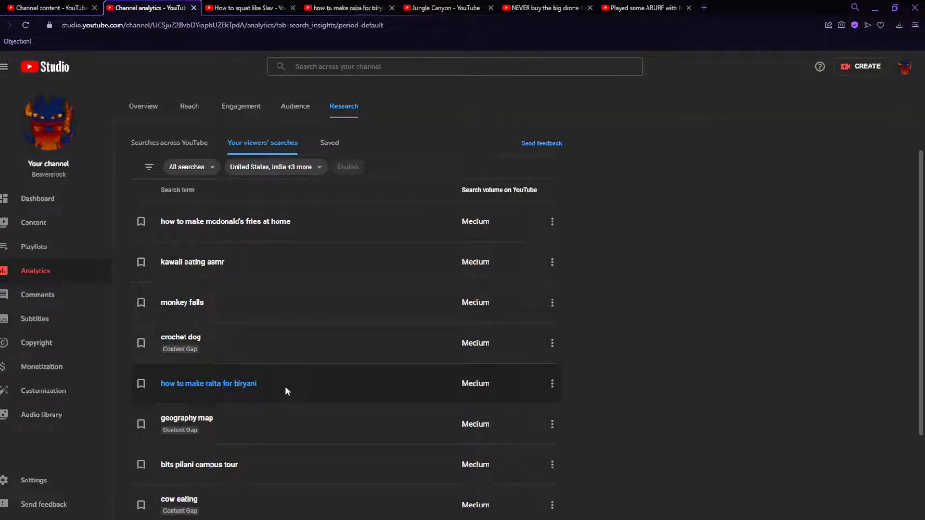
pyautogui.click(209, 383)
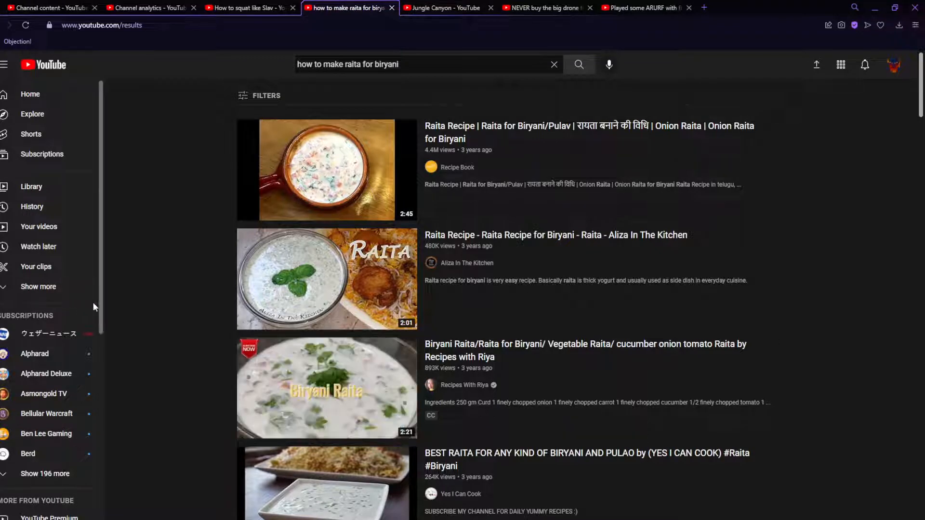
pyautogui.scroll(-3)
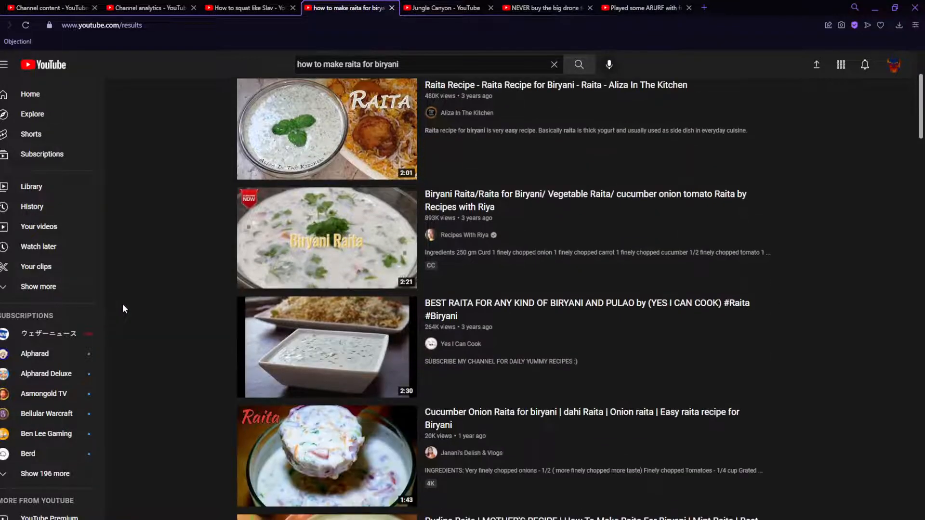
pyautogui.scroll(-3)
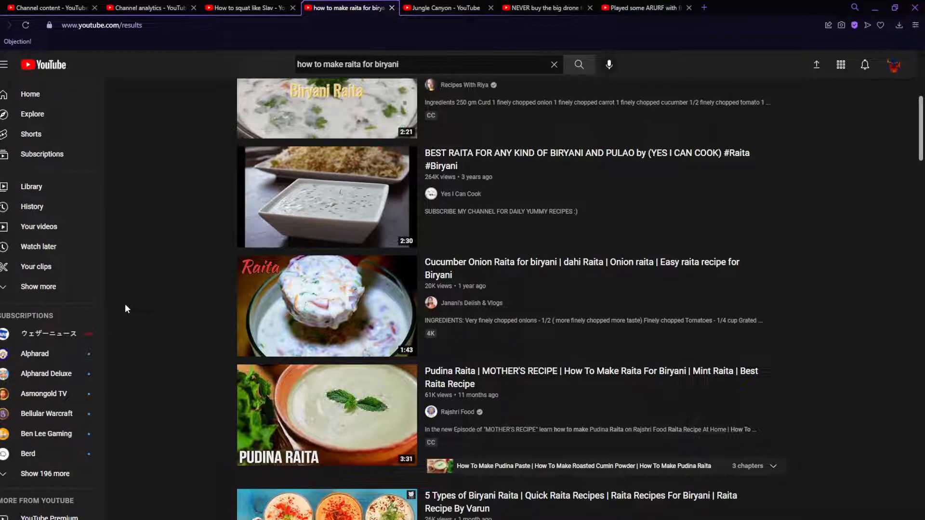
pyautogui.scroll(3)
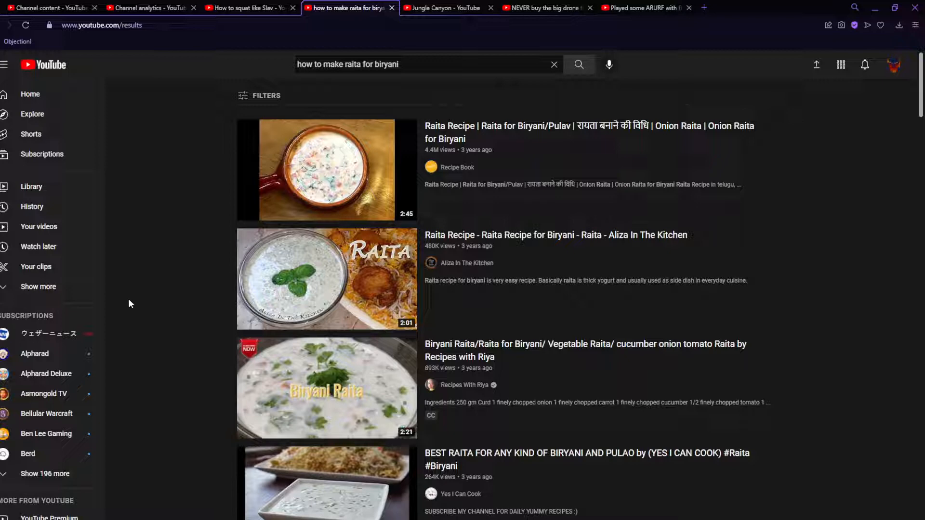
pyautogui.moveTo(136, 303)
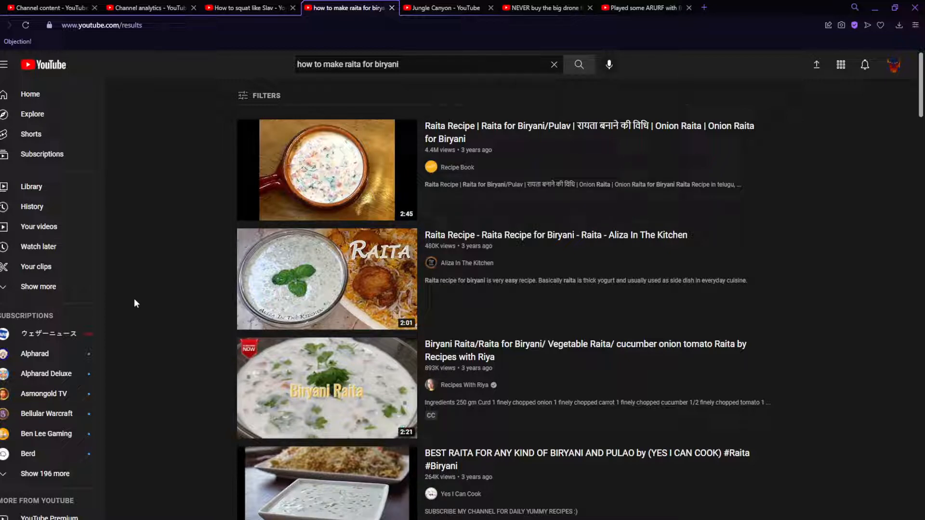
# Close the raita results, return to the searches list, and view YouTube results for 'geography map'
pyautogui.click(247, 8)
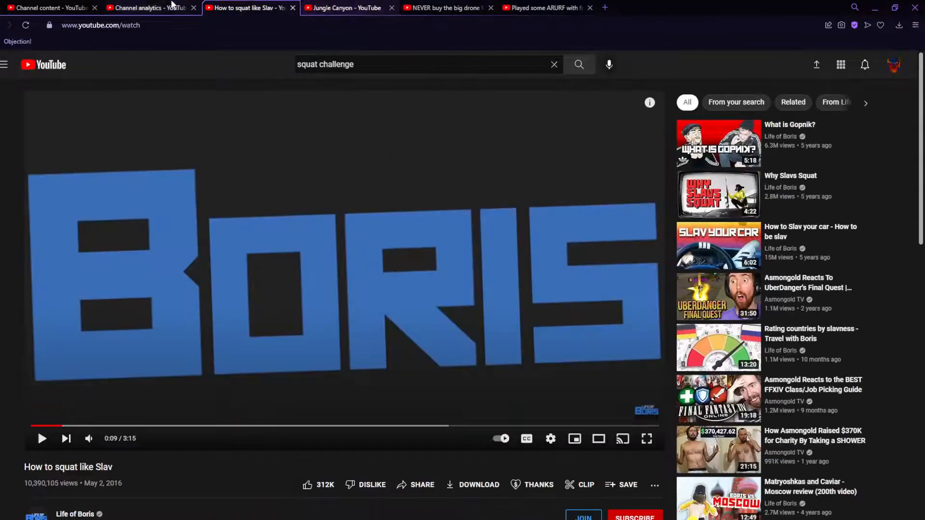
pyautogui.click(150, 8)
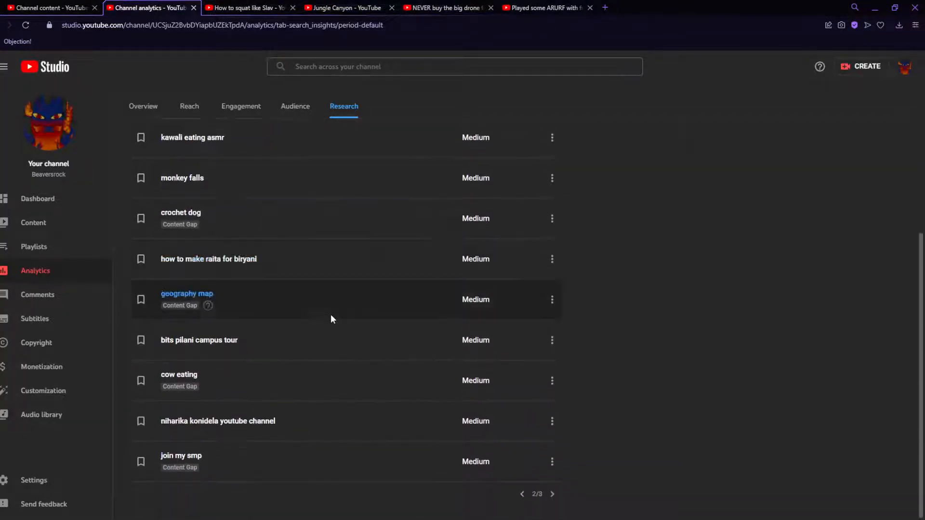
pyautogui.moveTo(186, 294)
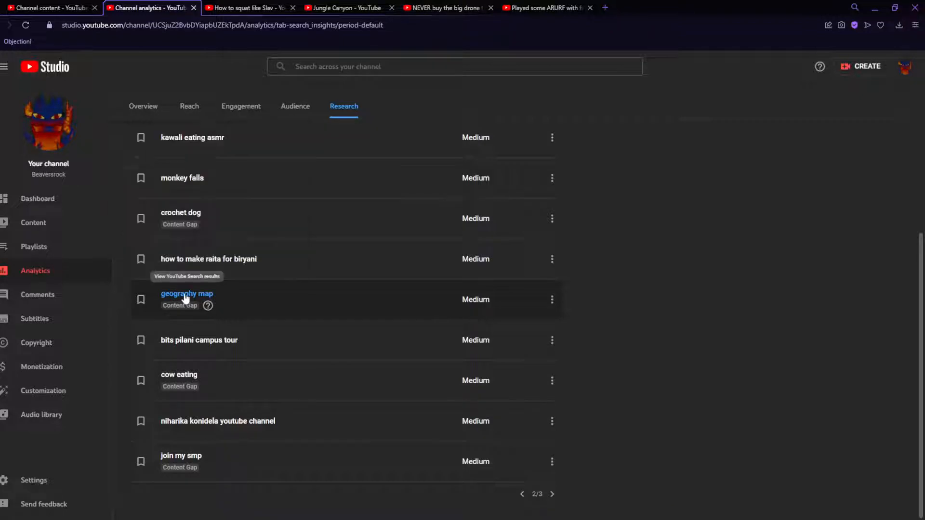
pyautogui.click(186, 294)
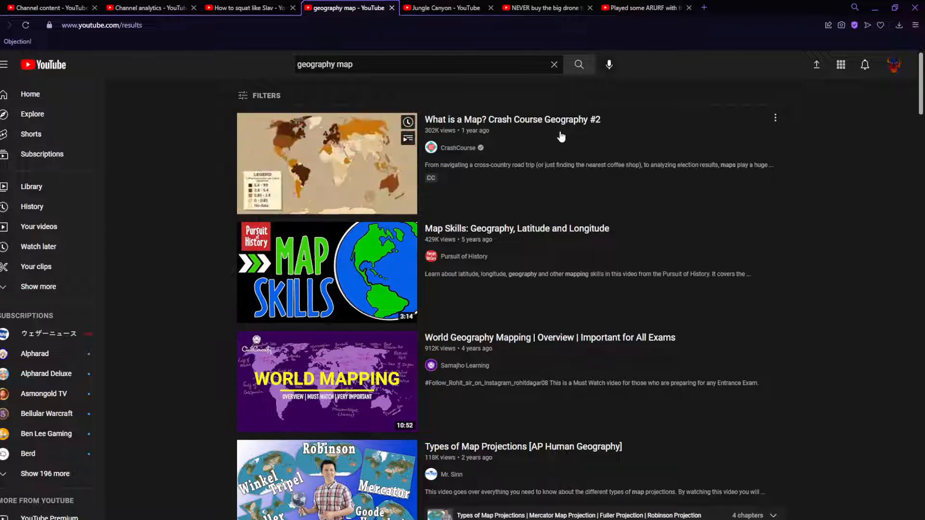
pyautogui.moveTo(326, 164)
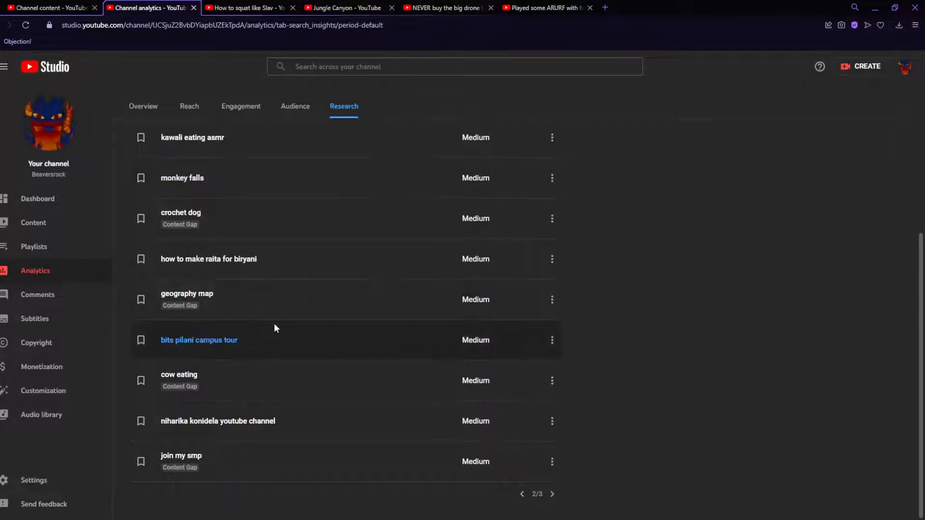
pyautogui.moveTo(234, 348)
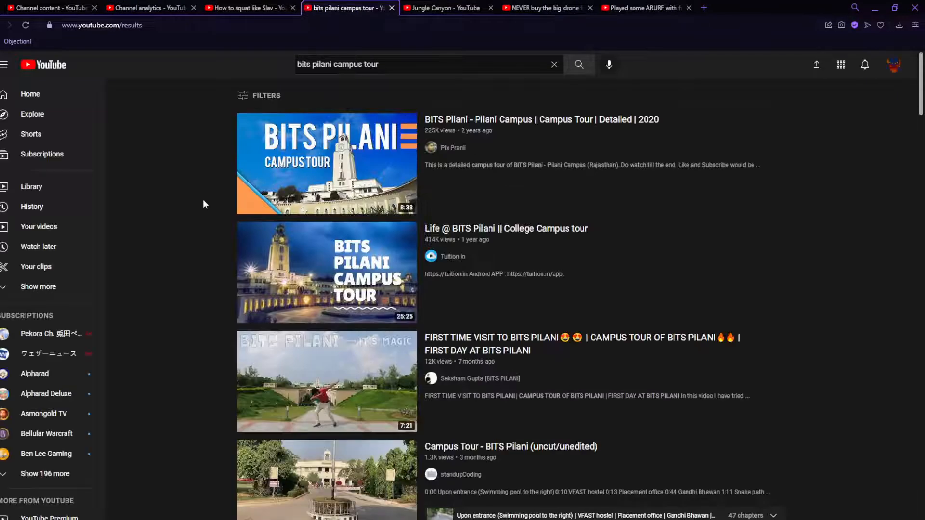
pyautogui.moveTo(566, 128)
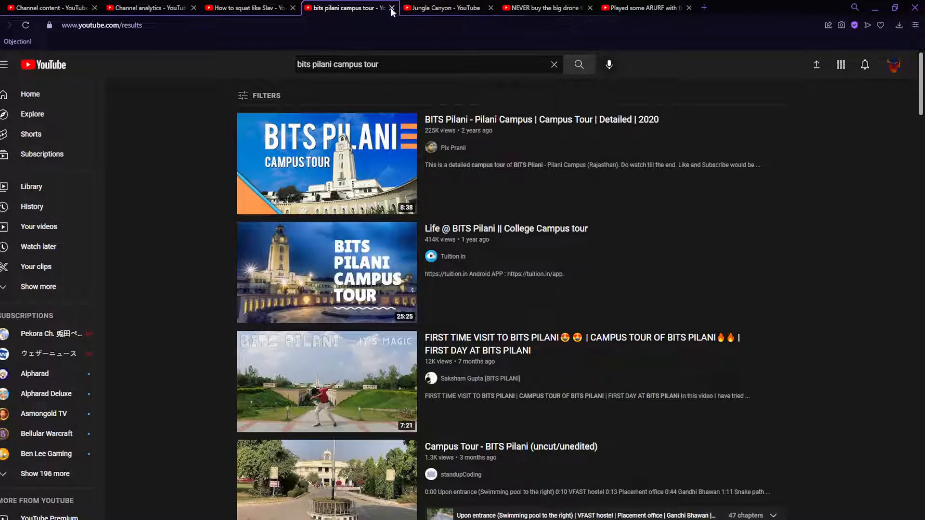
# Close the bits pilani results, check the Geography filter and bring up YouTube results for 'cow eating'
pyautogui.click(390, 8)
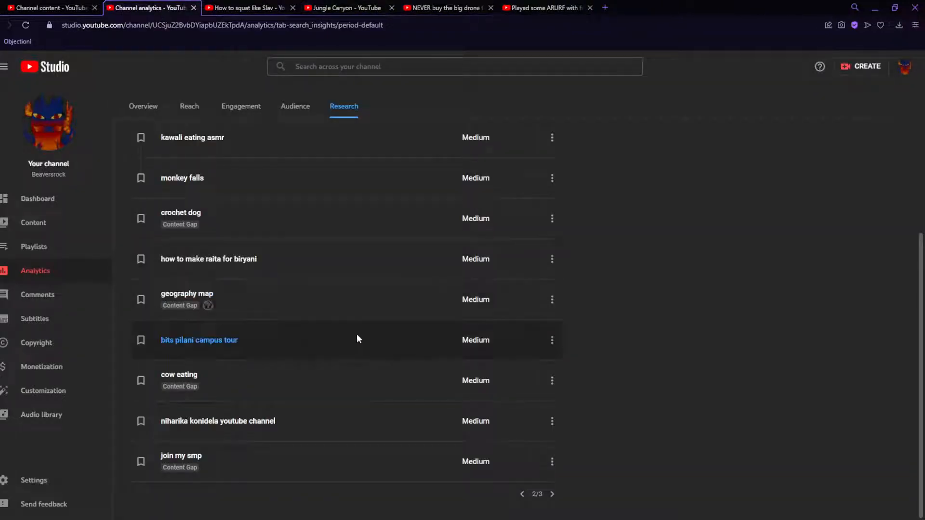
pyautogui.scroll(3)
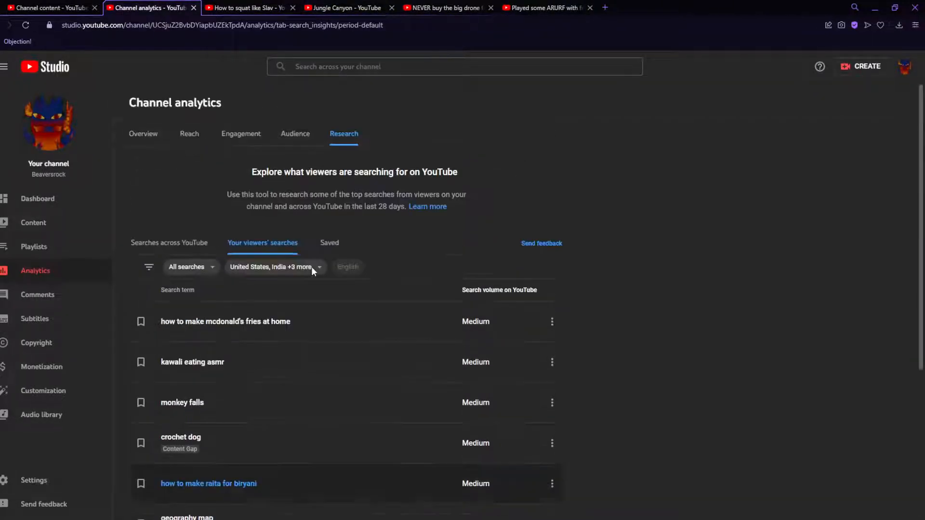
pyautogui.click(271, 267)
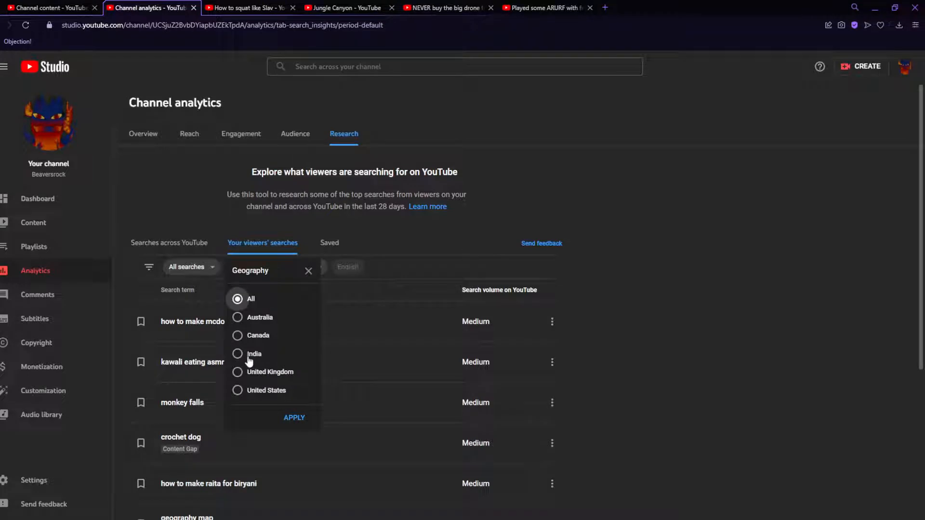
pyautogui.moveTo(434, 370)
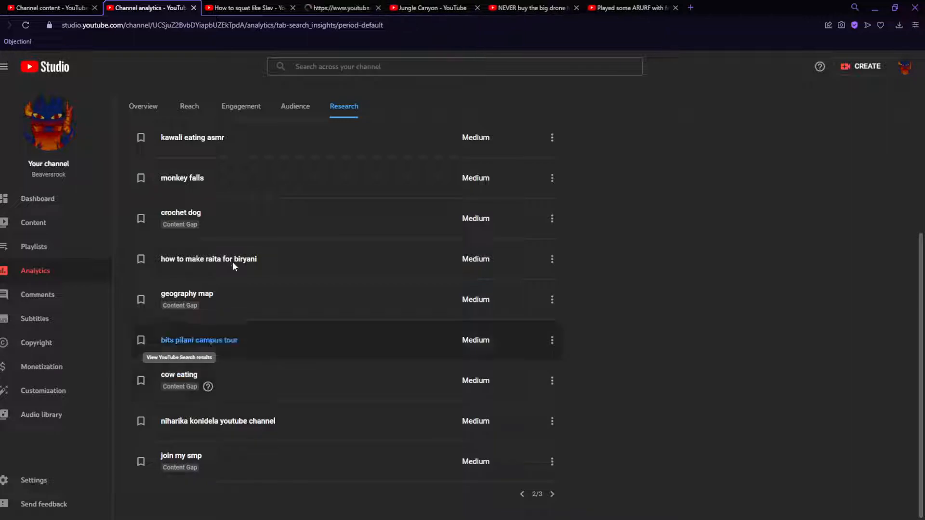
pyautogui.click(180, 373)
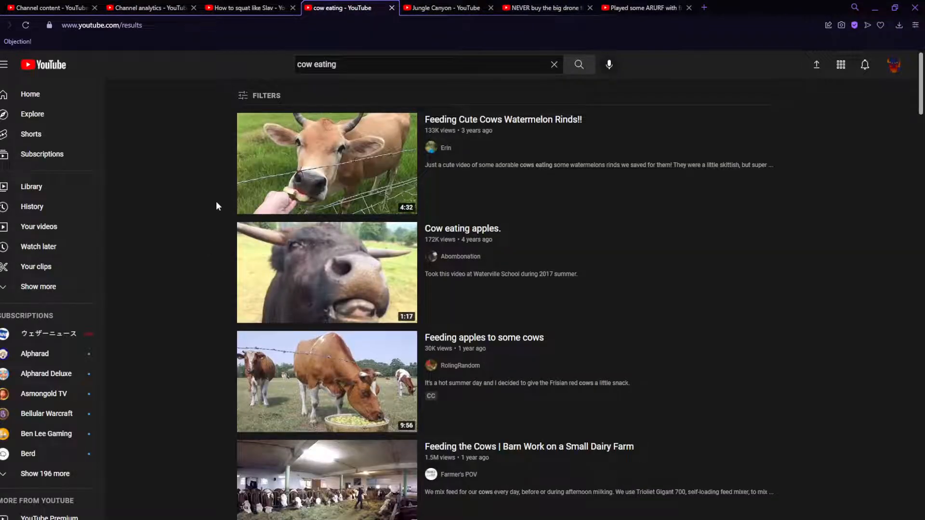
# Browse the cow eating results, play the 'Cow eating grass' video, then close it
pyautogui.scroll(-3)
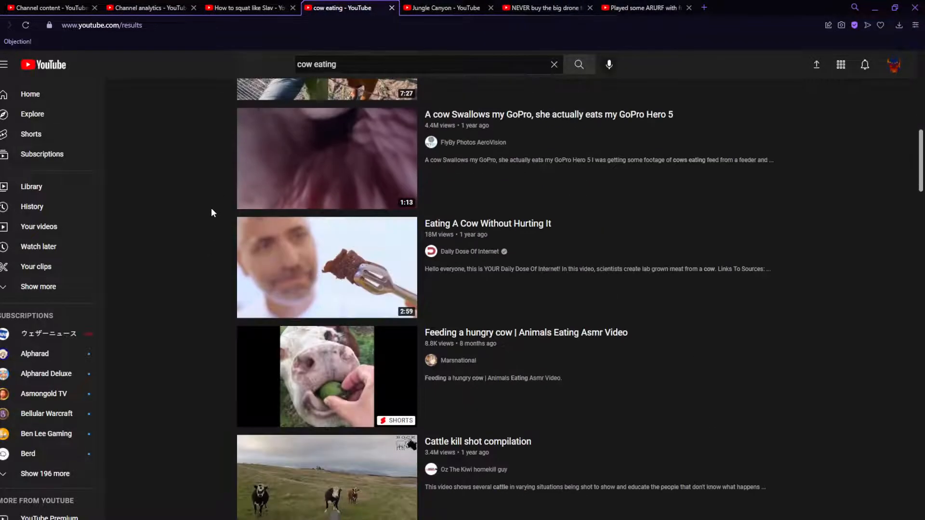
pyautogui.scroll(-3)
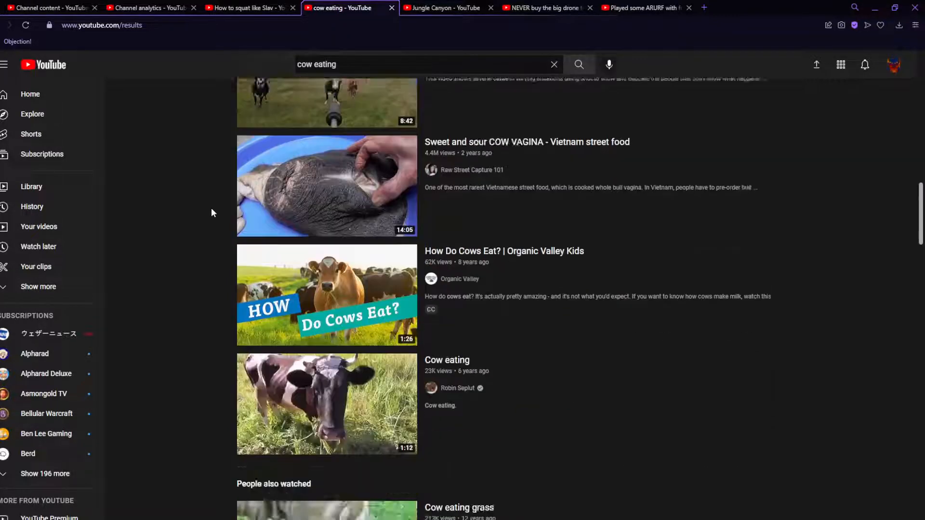
pyautogui.click(327, 511)
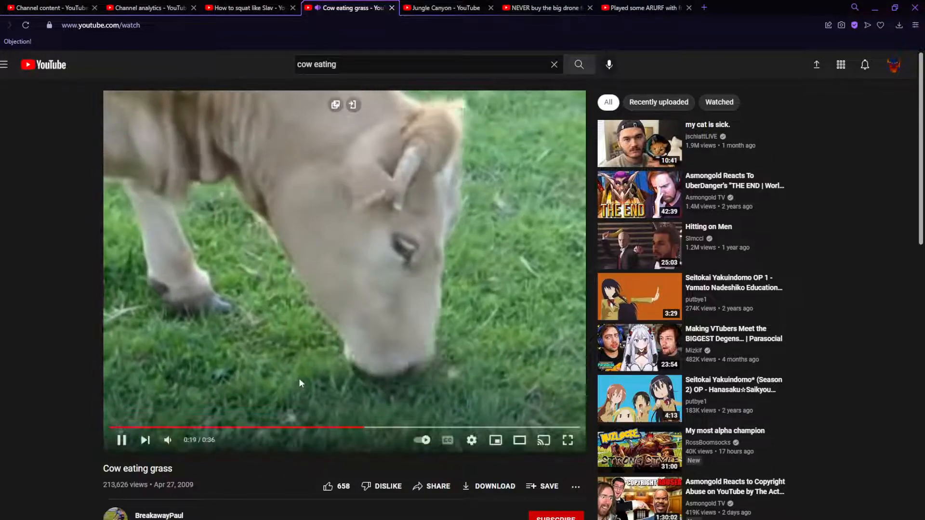
pyautogui.click(248, 8)
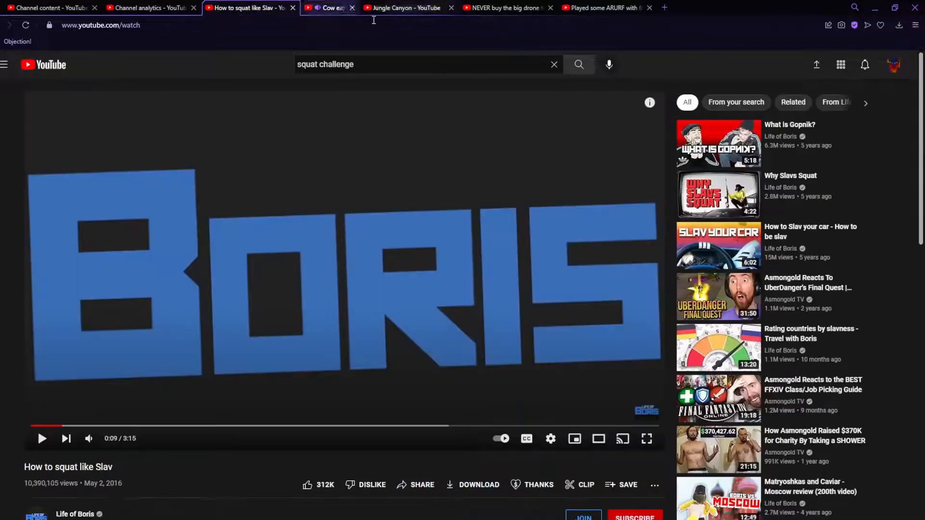
# Scroll the 'join my smp' results, close them and land back on the viewer searches list
pyautogui.click(150, 7)
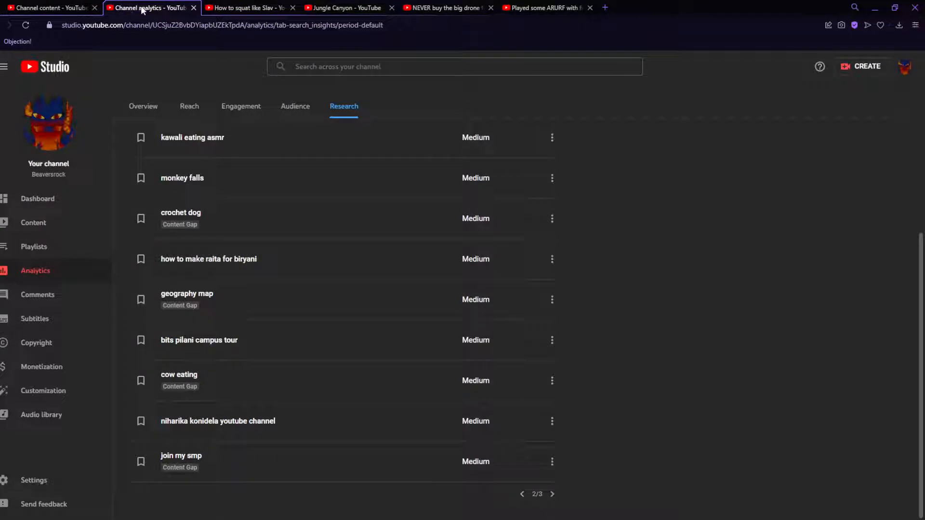
pyautogui.moveTo(327, 448)
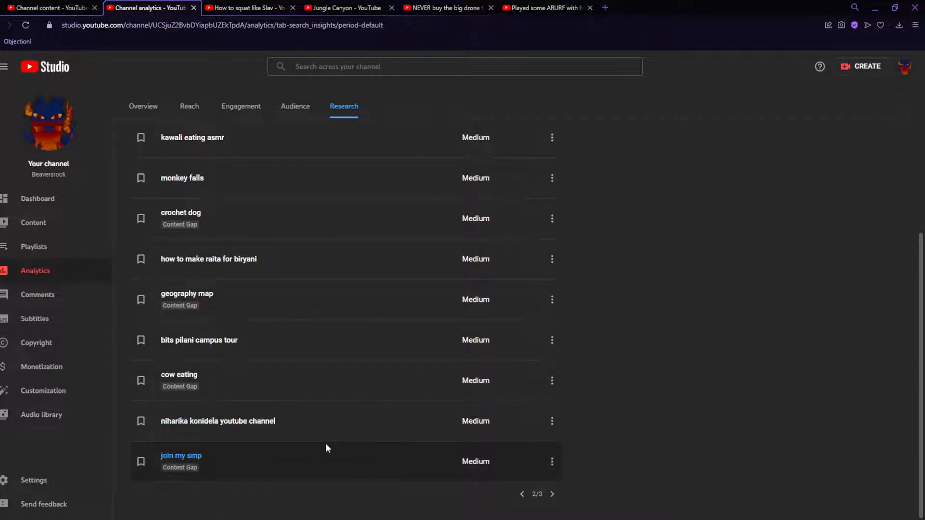
pyautogui.moveTo(211, 473)
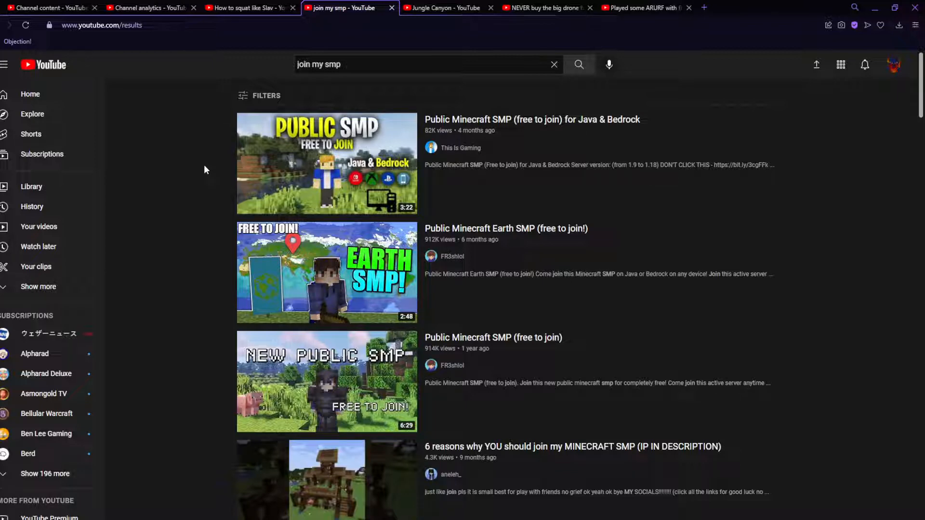
pyautogui.scroll(-3)
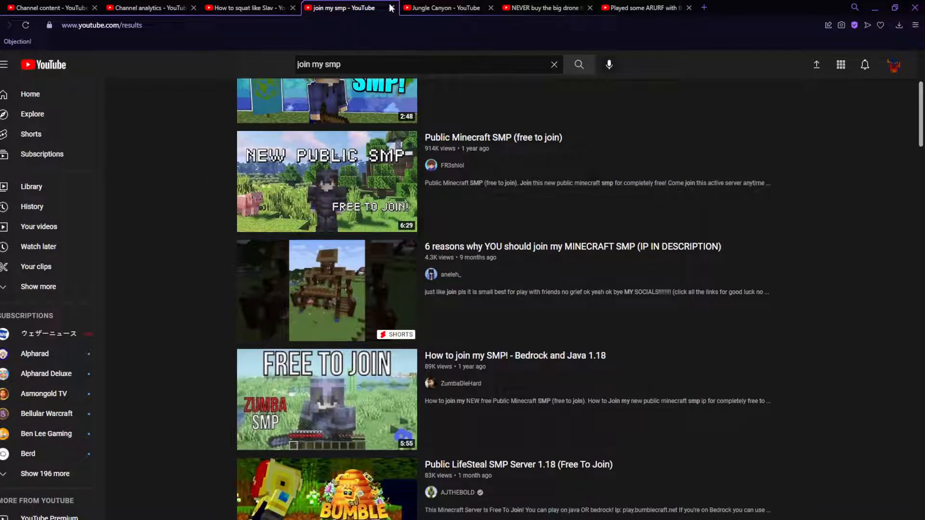
pyautogui.click(151, 7)
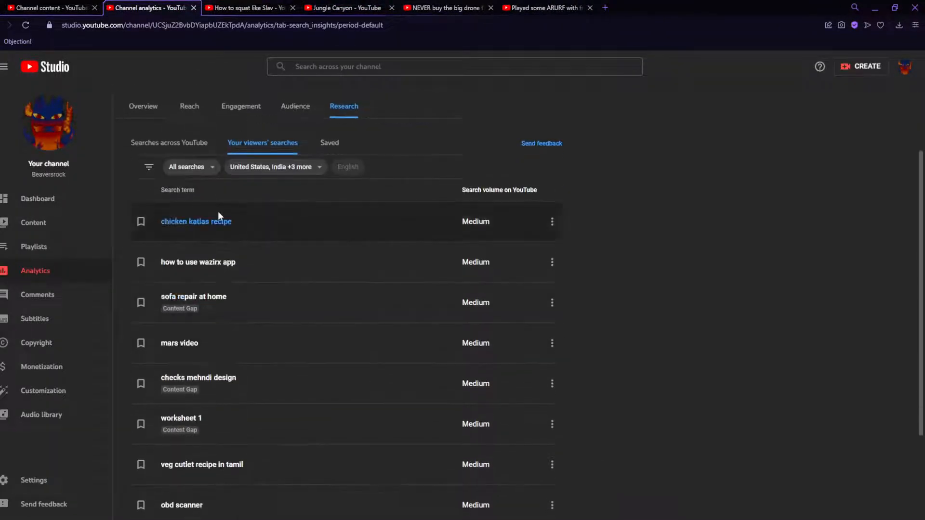
# View and scroll YouTube results for 'chicken katlas recipe', then return to the viewer search terms
pyautogui.click(196, 221)
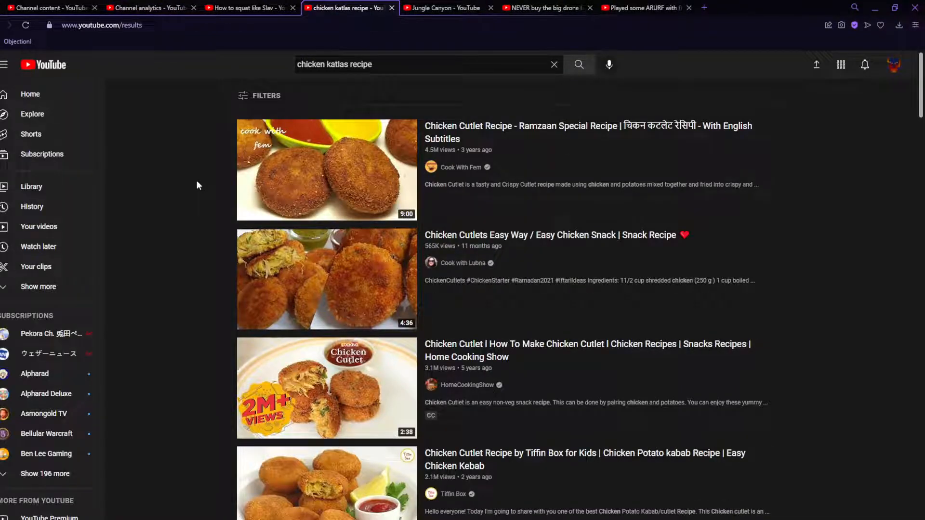
pyautogui.click(151, 8)
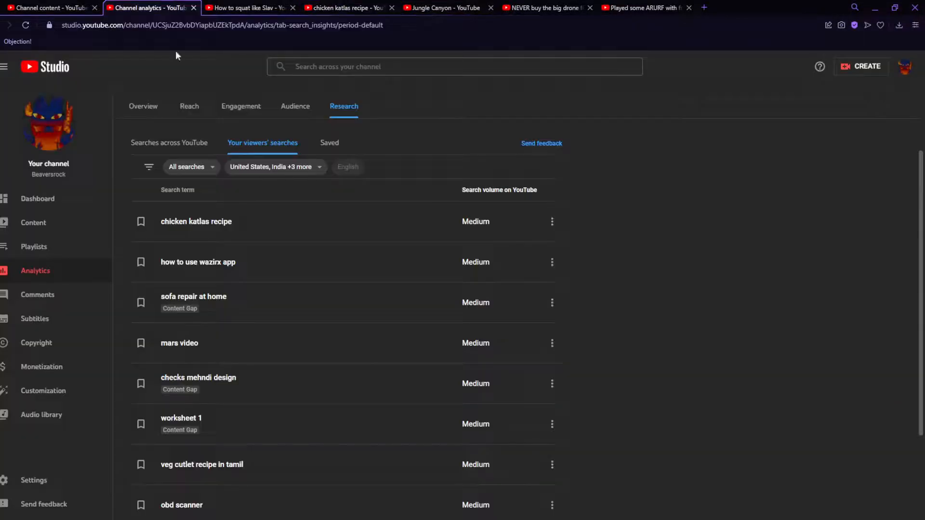
pyautogui.click(345, 8)
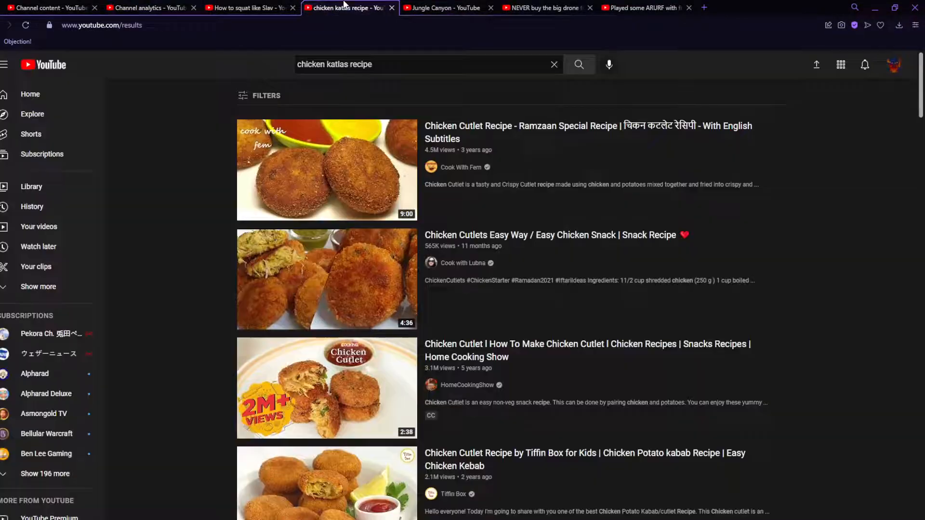
pyautogui.moveTo(516, 135)
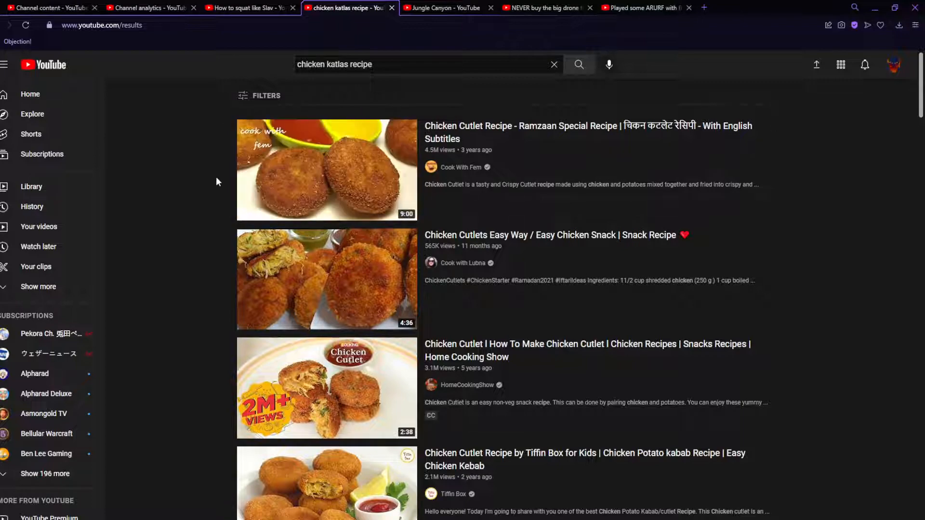
pyautogui.scroll(-3)
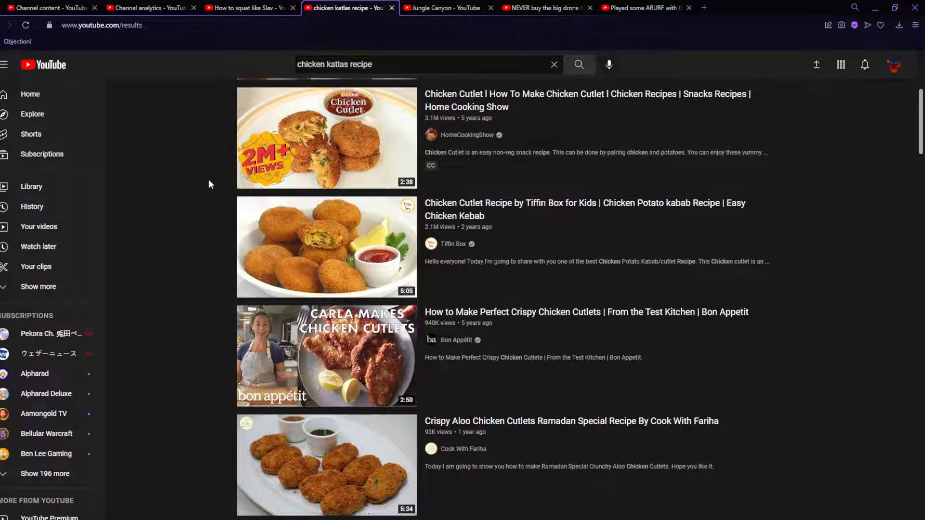
pyautogui.click(151, 8)
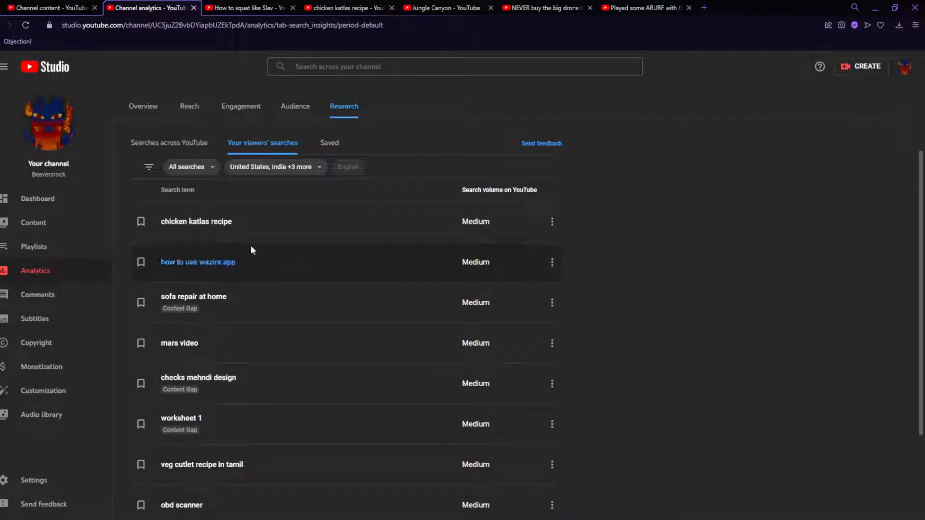
pyautogui.moveTo(203, 236)
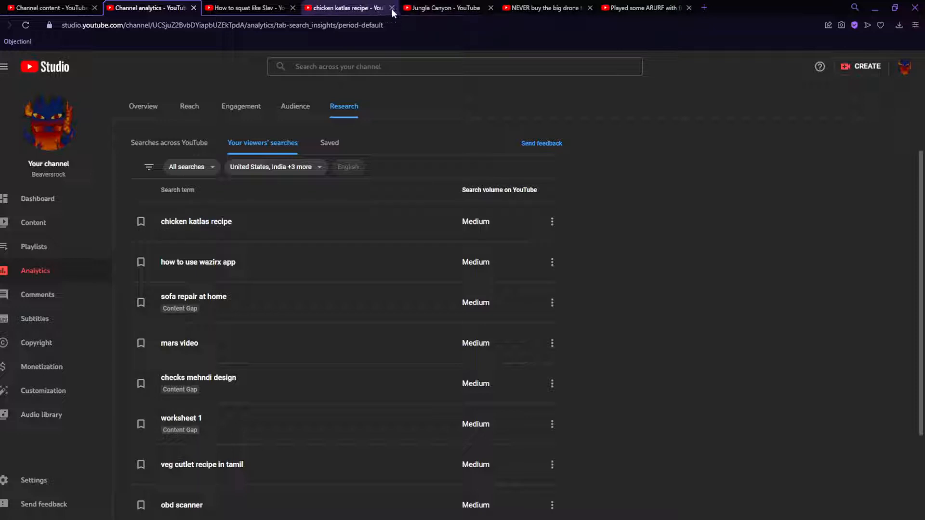
# Close the chicken katlas recipe and 'how to use wazirx app' results, then scroll the search-term list
pyautogui.click(391, 8)
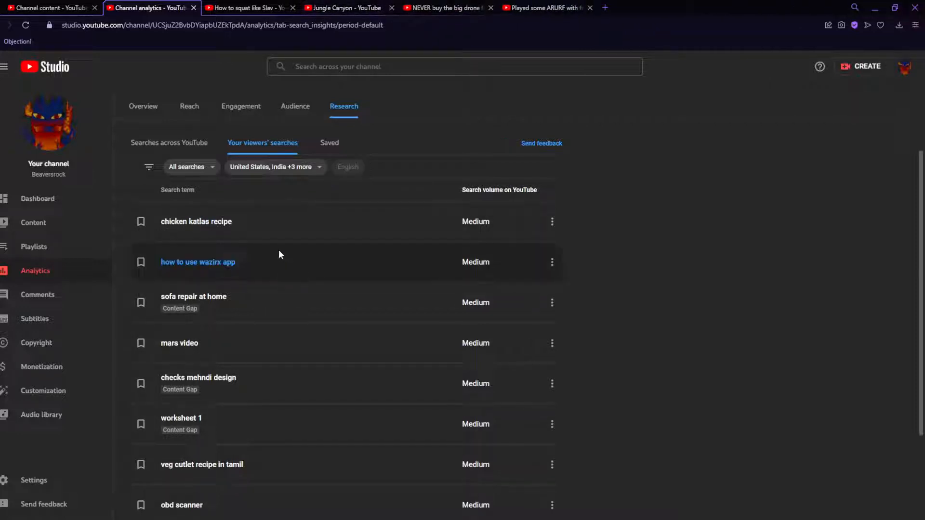
pyautogui.moveTo(293, 267)
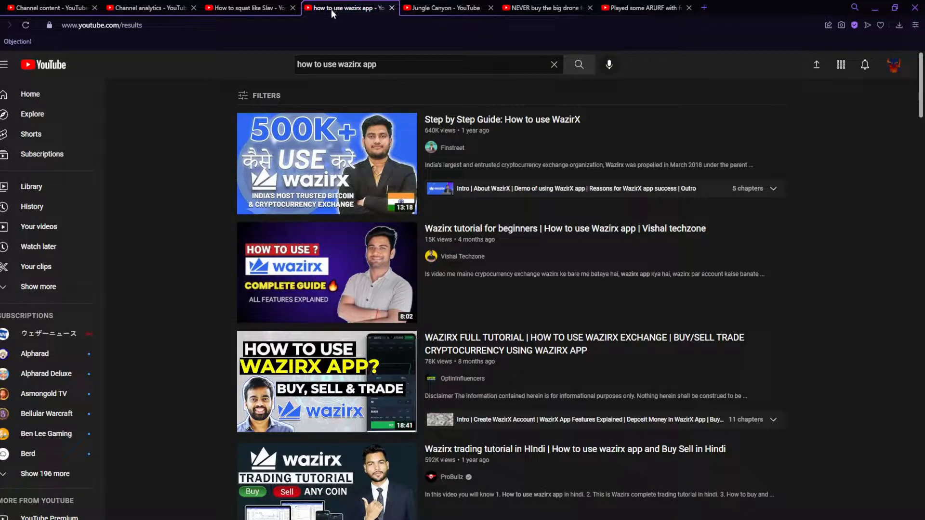
pyautogui.moveTo(370, 16)
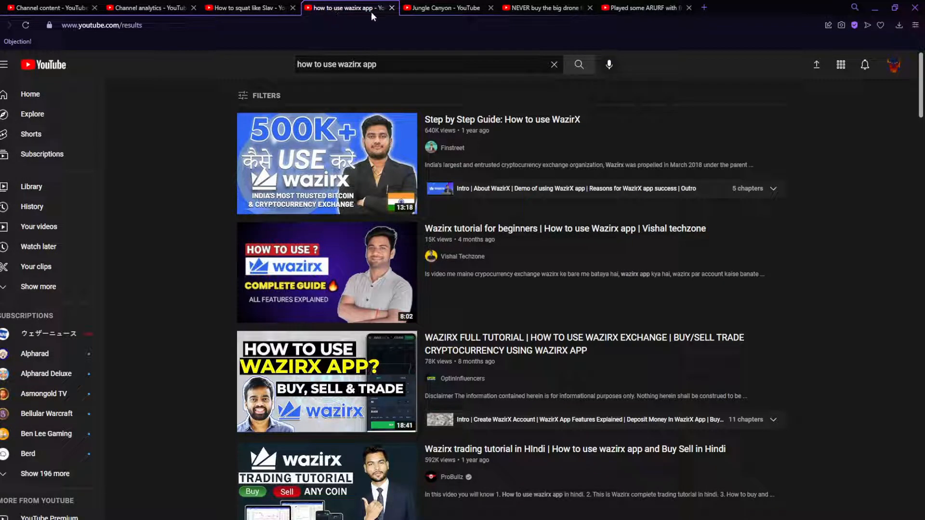
pyautogui.click(150, 8)
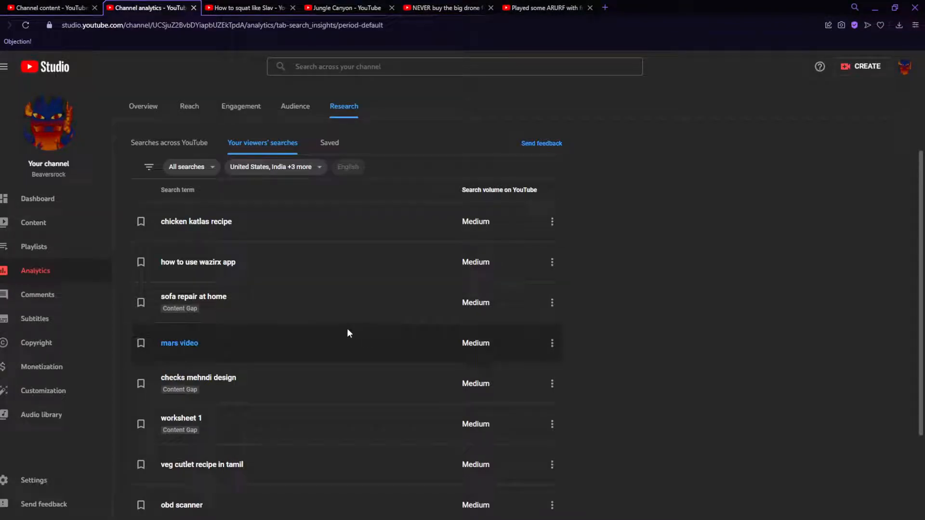
pyautogui.scroll(-3)
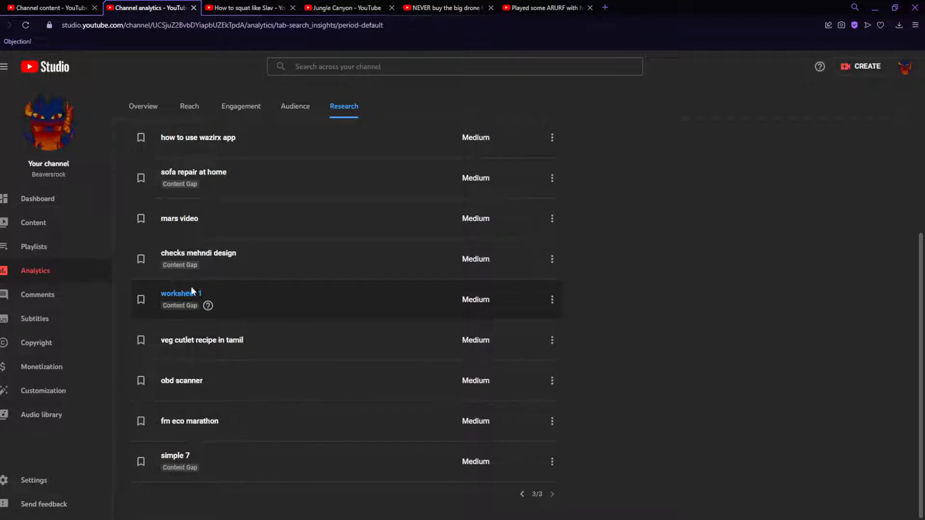
pyautogui.moveTo(189, 295)
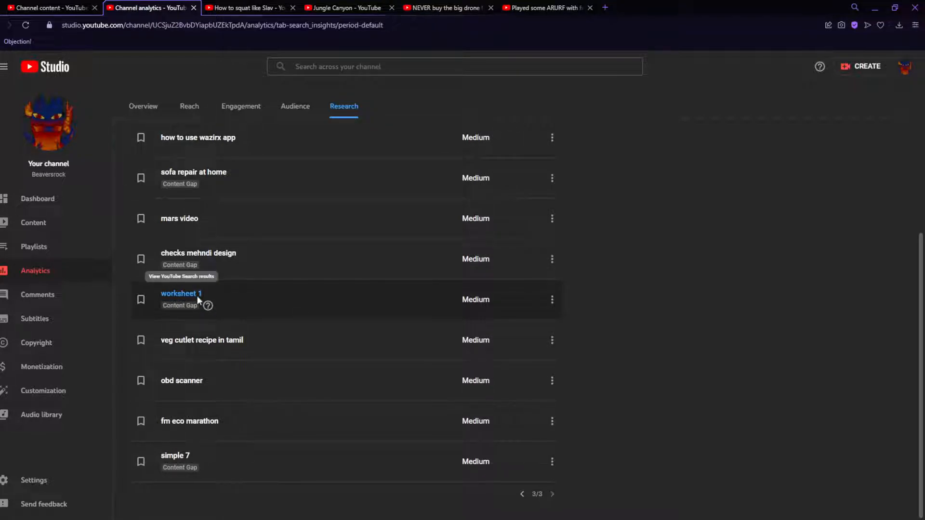
# Browse YouTube results for 'worksheet 1' and switch back to Channel analytics
pyautogui.click(181, 293)
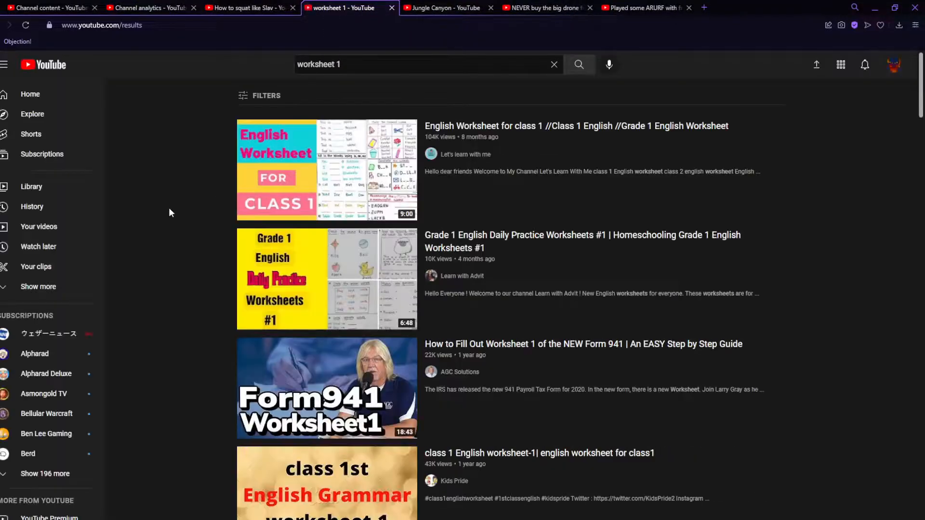
pyautogui.scroll(-3)
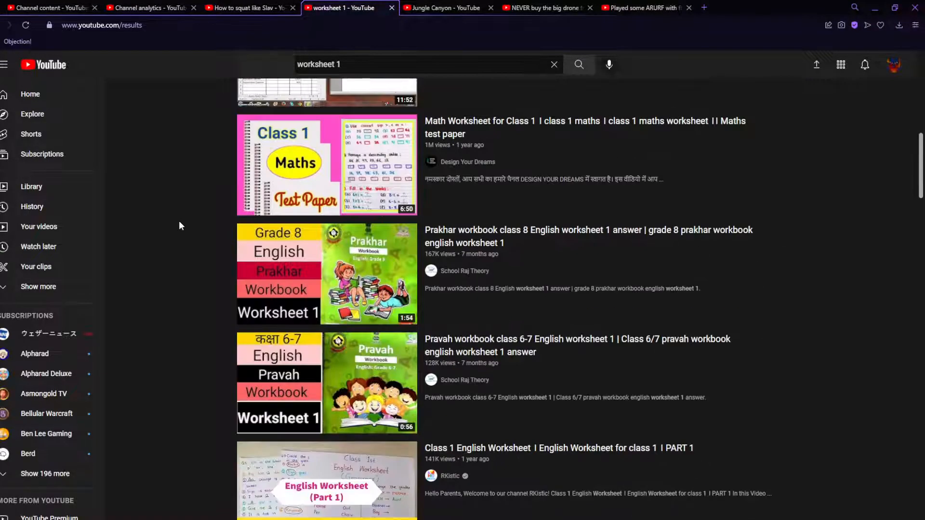
pyautogui.scroll(-3)
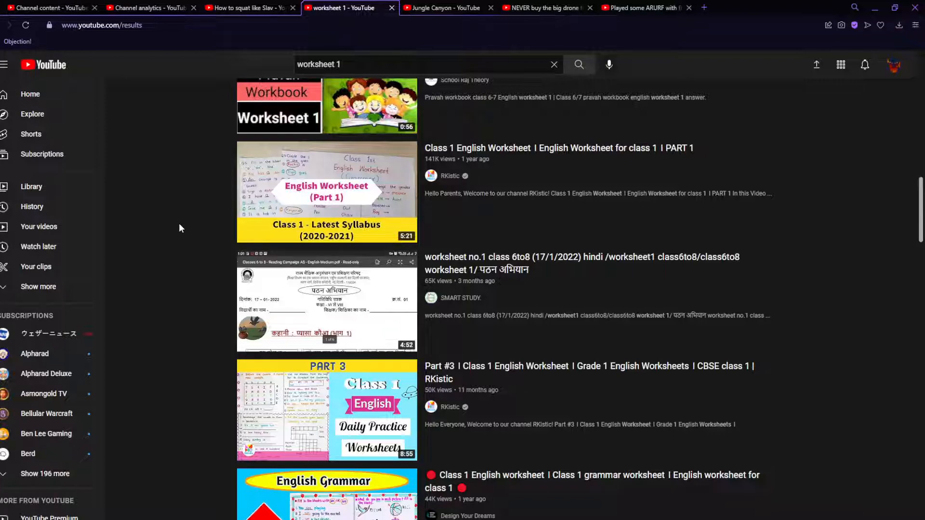
pyautogui.scroll(3)
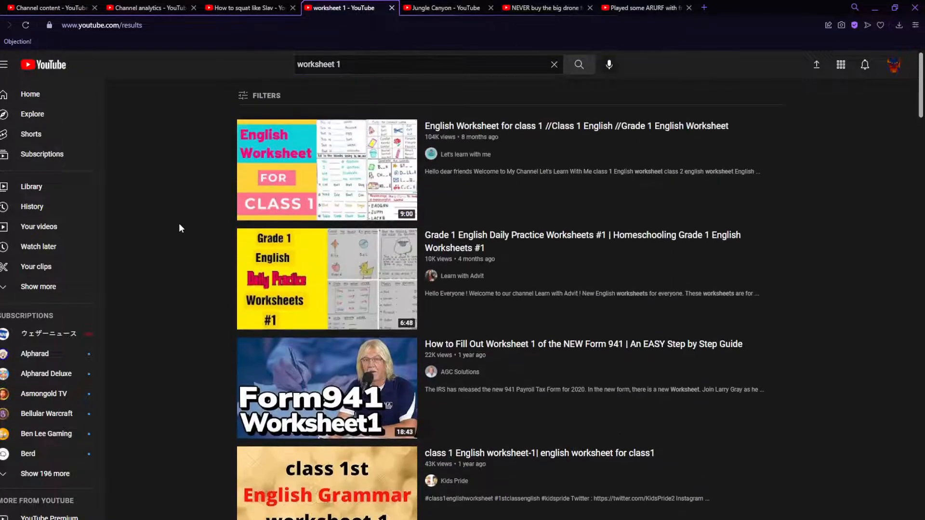
pyautogui.click(150, 8)
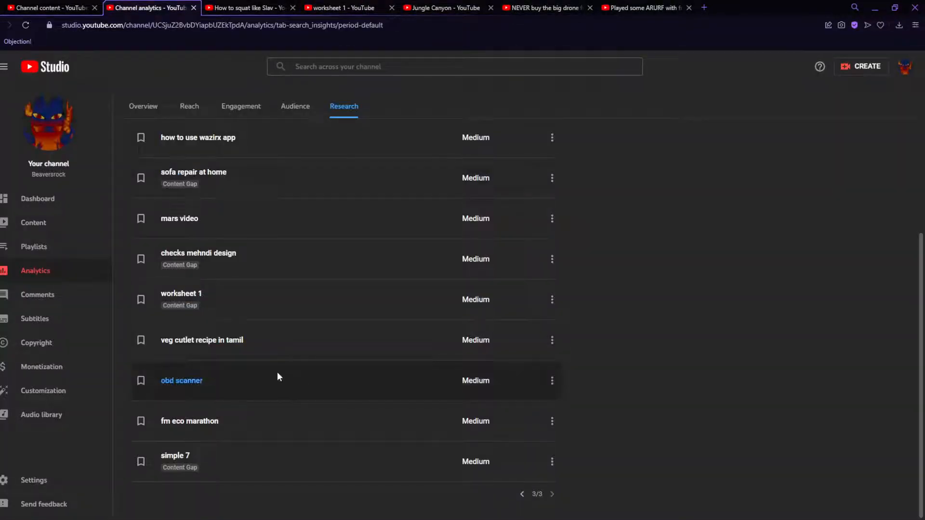
pyautogui.moveTo(282, 370)
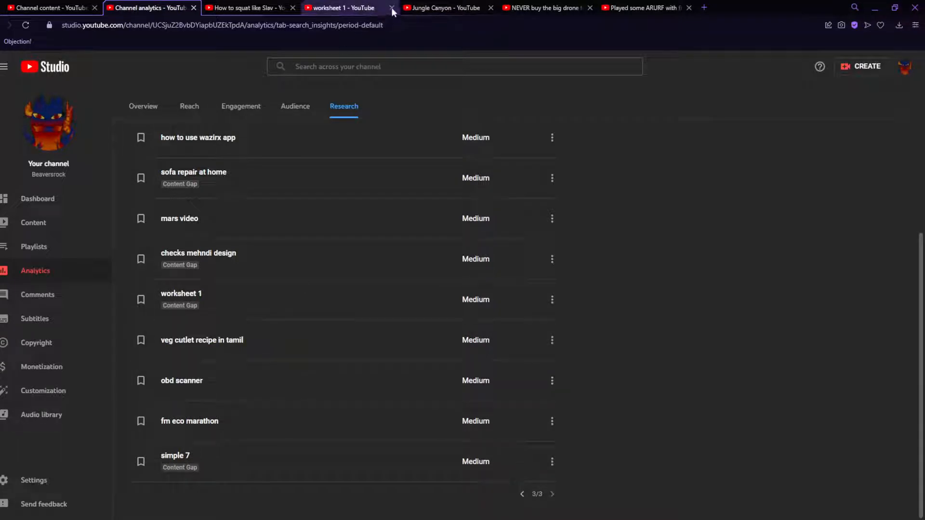
# Close the worksheet 1 results and scroll through the viewer searches list
pyautogui.click(391, 7)
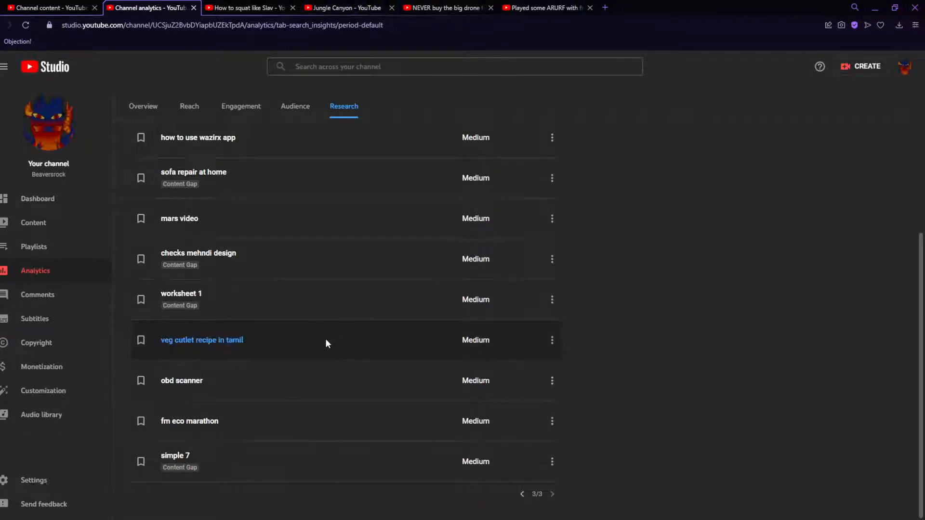
pyautogui.moveTo(180, 352)
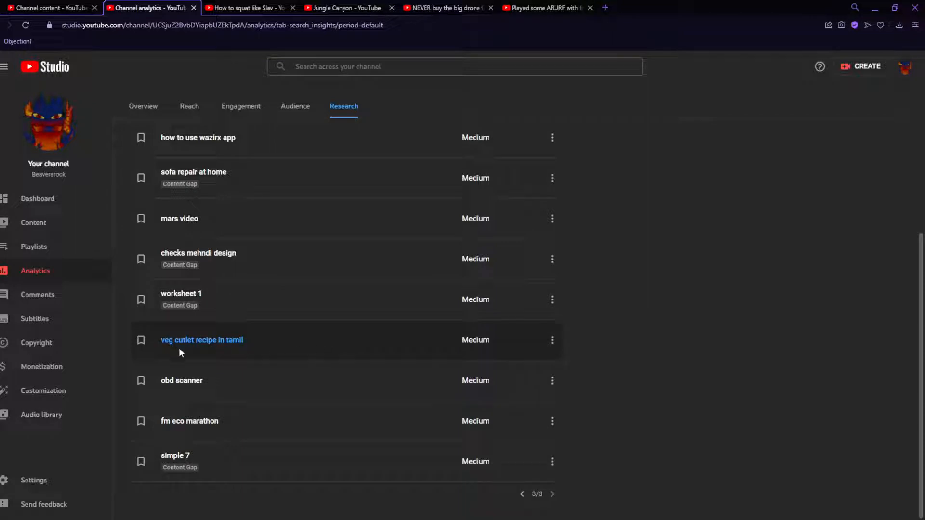
pyautogui.scroll(3)
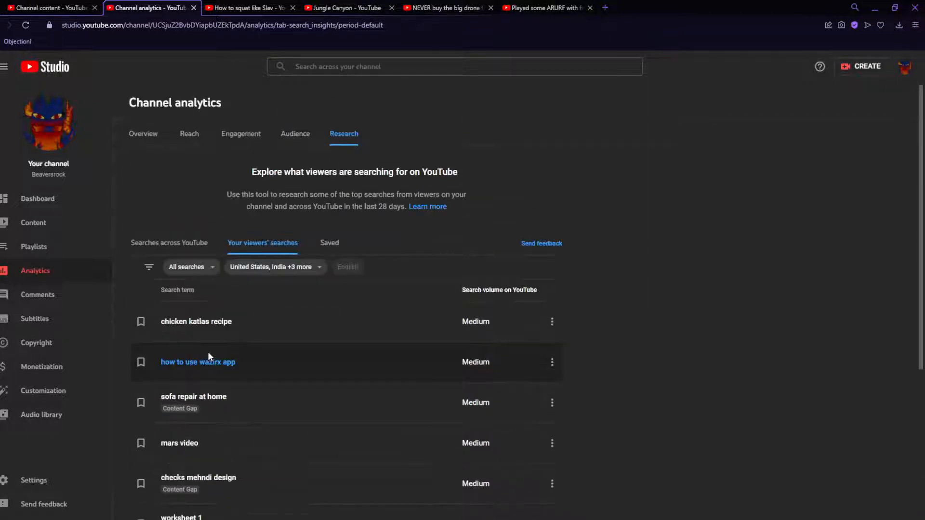
pyautogui.scroll(-3)
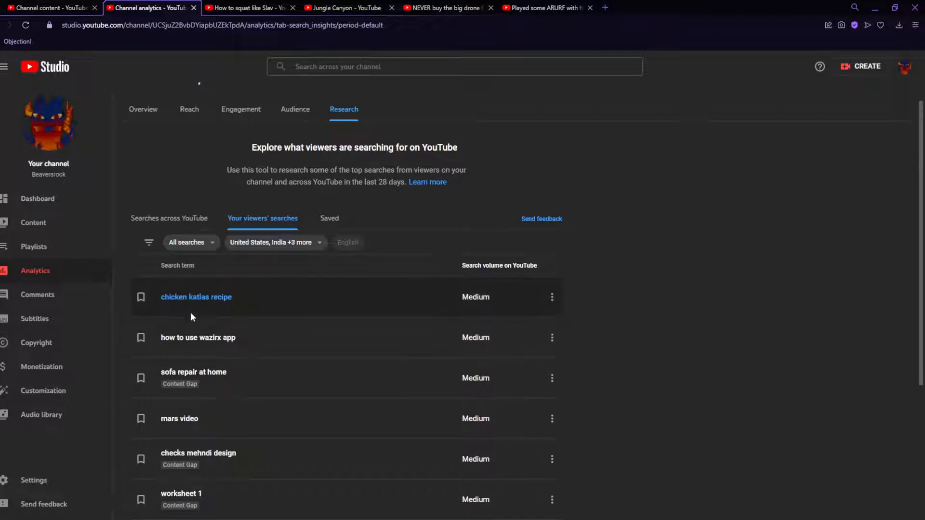
pyautogui.scroll(-3)
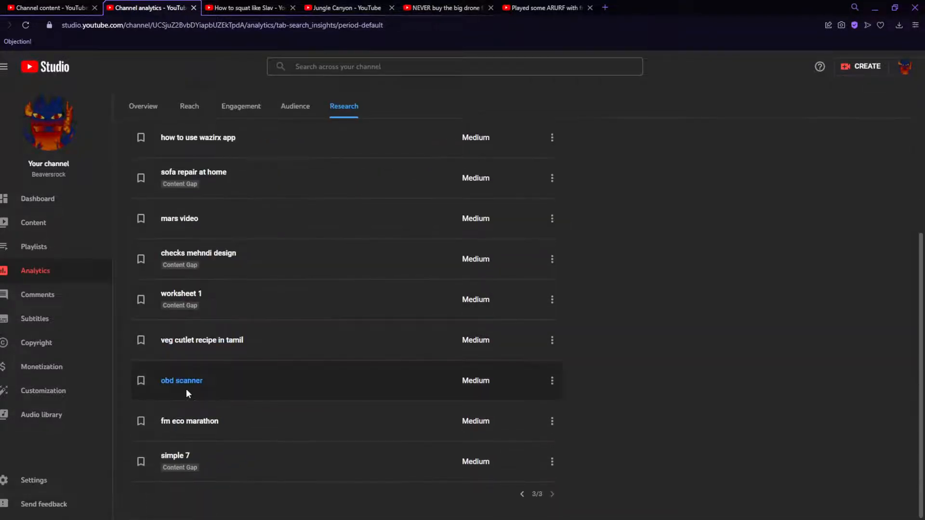
# From the 'obd scanner' results, play 'How to Use an OBD-II Scan Tool' and expand its description
pyautogui.click(182, 380)
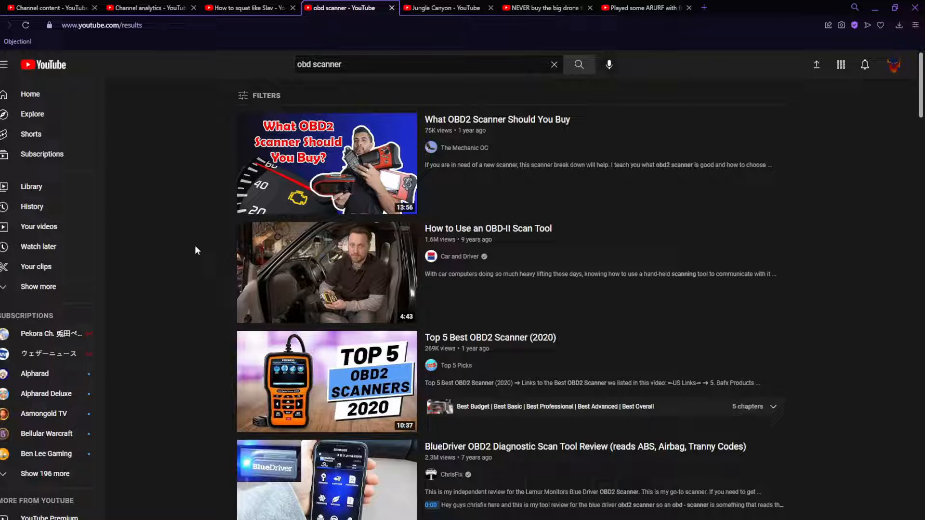
pyautogui.moveTo(516, 254)
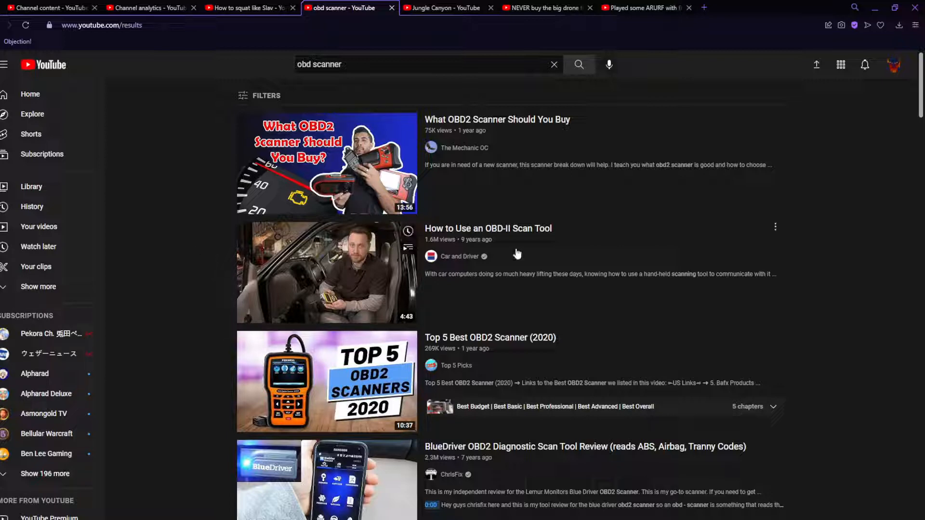
pyautogui.click(326, 272)
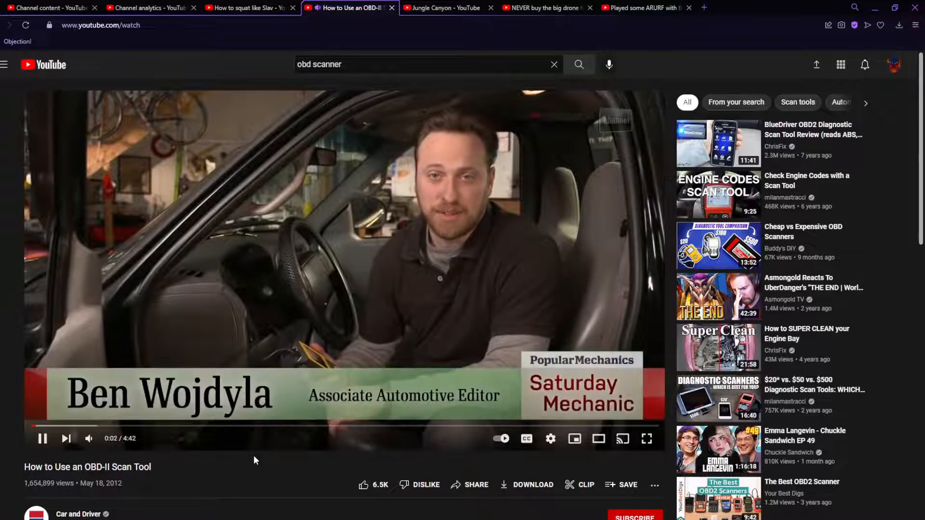
pyautogui.scroll(-3)
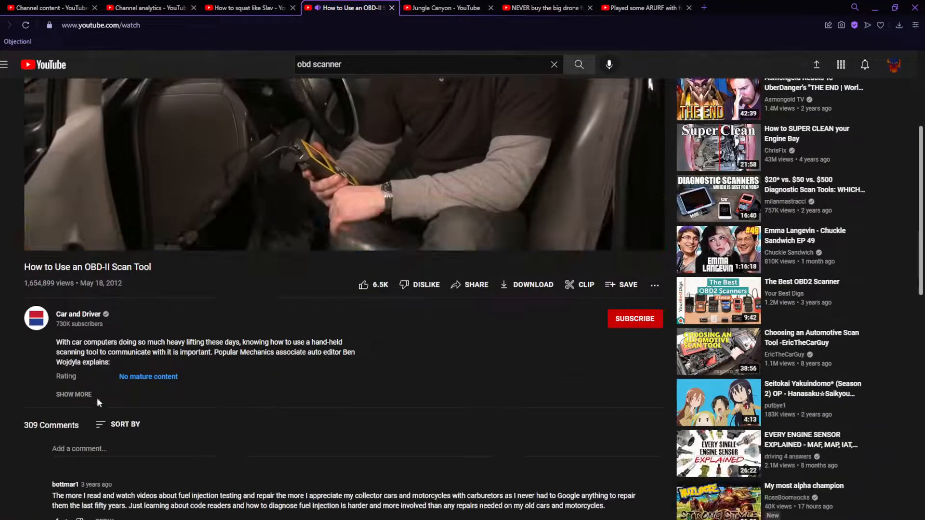
pyautogui.click(73, 395)
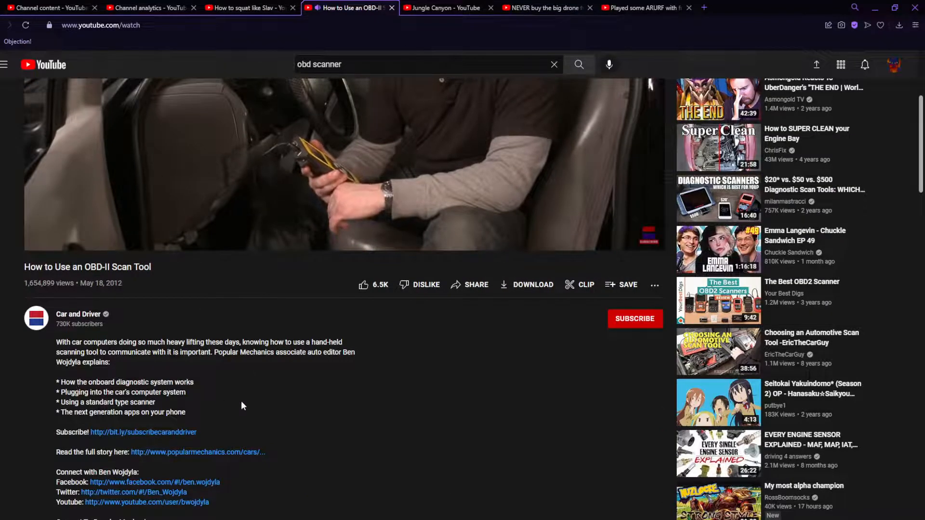
# Read through the description and comments, then go back to the channel's search-term research
pyautogui.scroll(-3)
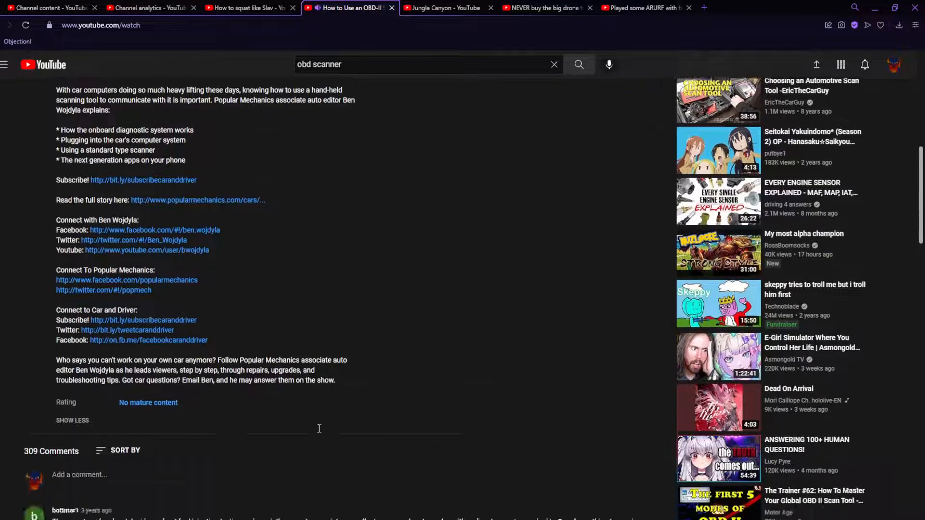
pyautogui.scroll(-3)
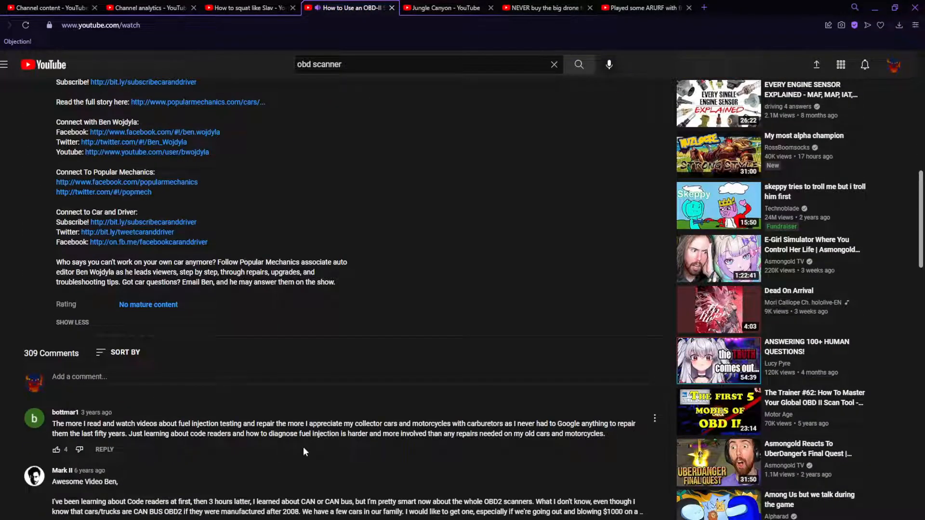
pyautogui.scroll(3)
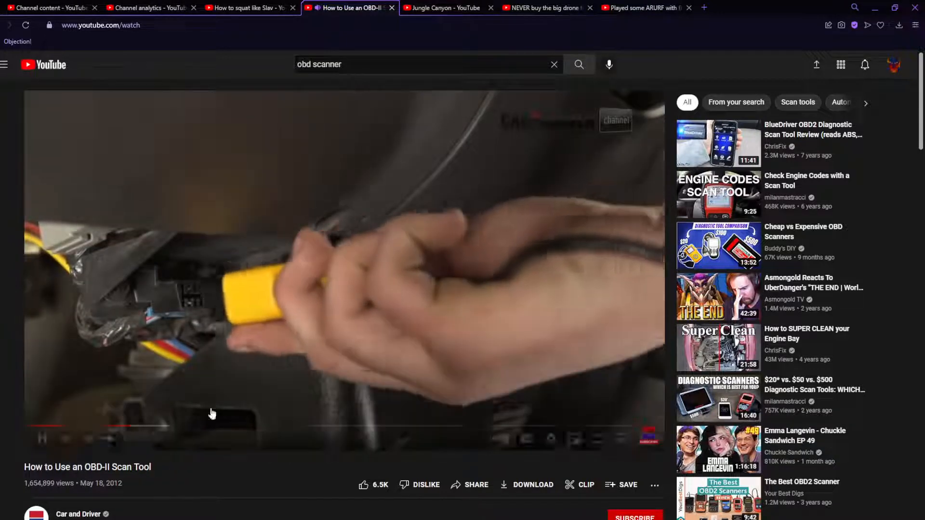
pyautogui.click(151, 8)
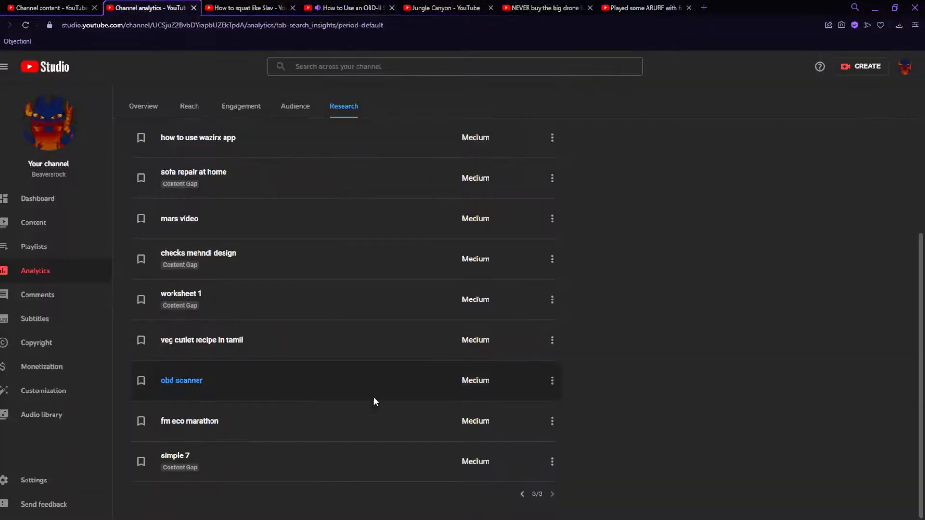
pyautogui.moveTo(189, 421)
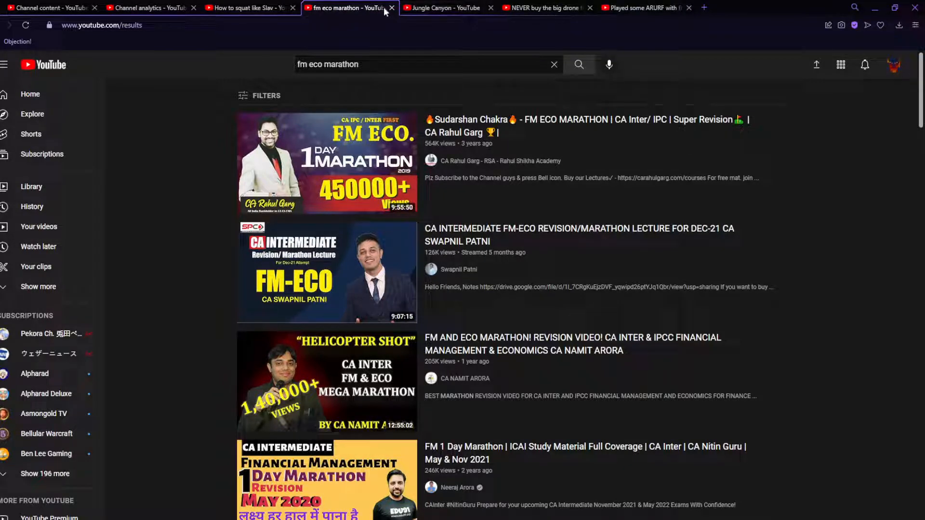
# Close the 'fm eco marathon' results and scroll the viewer searches list
pyautogui.click(150, 7)
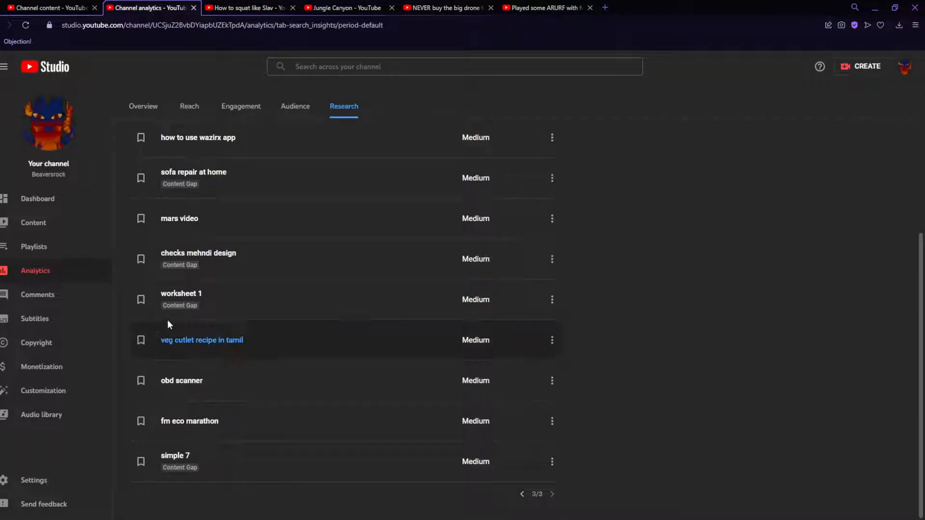
pyautogui.scroll(3)
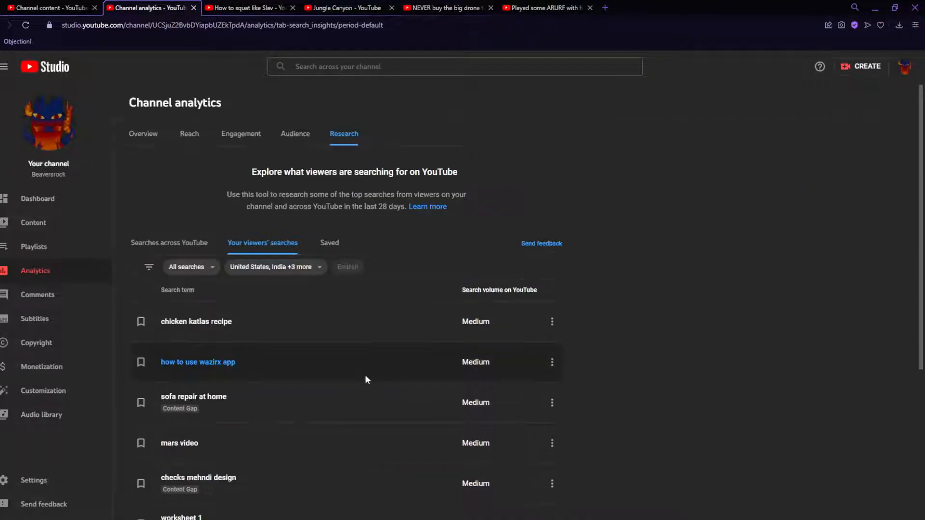
pyautogui.scroll(-3)
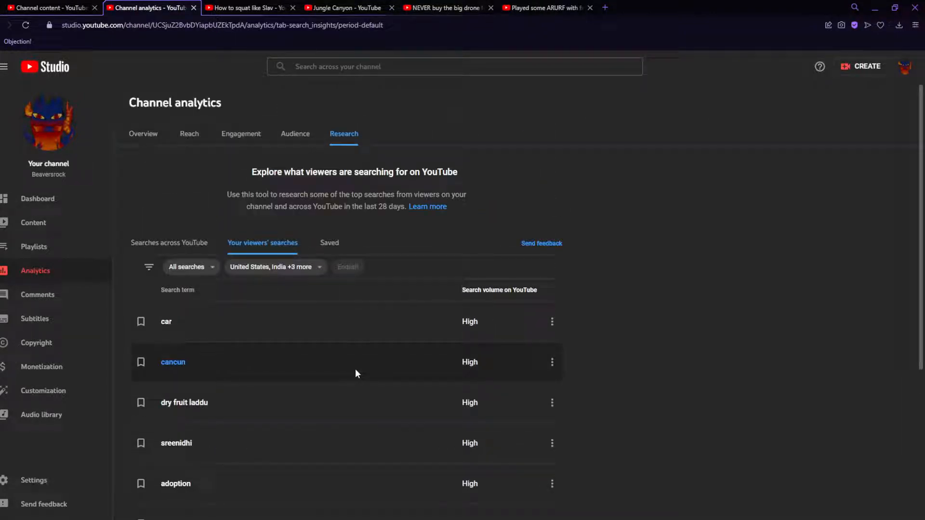
pyautogui.moveTo(316, 369)
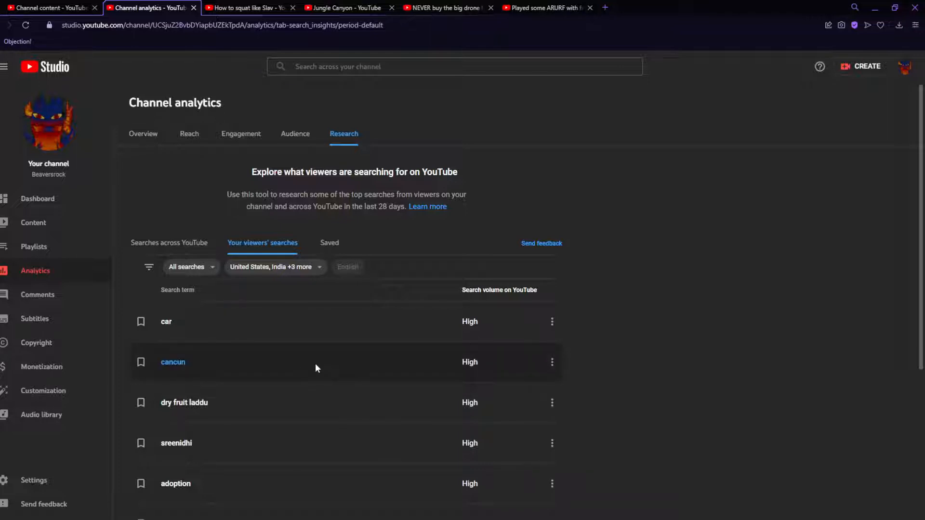
pyautogui.scroll(-3)
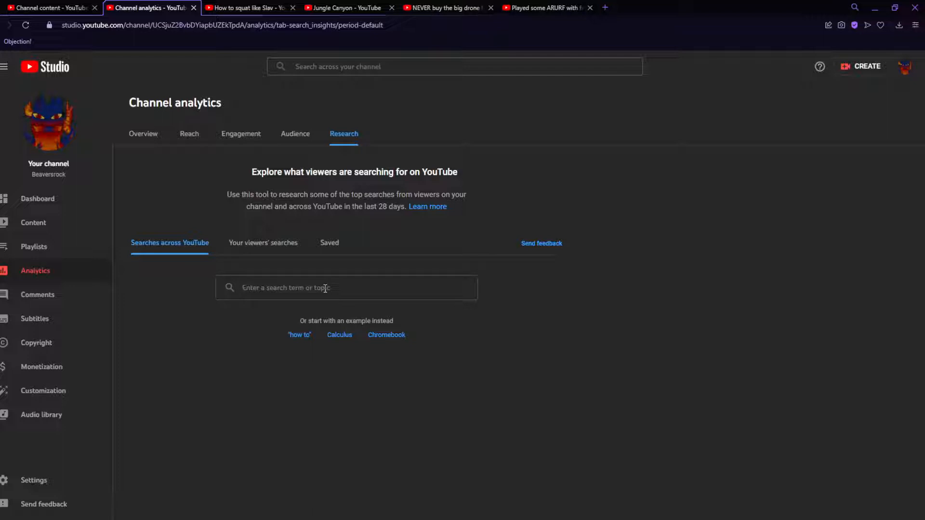
# Search 'gaming' in Searches across YouTube and scan the related term list
pyautogui.write('a')
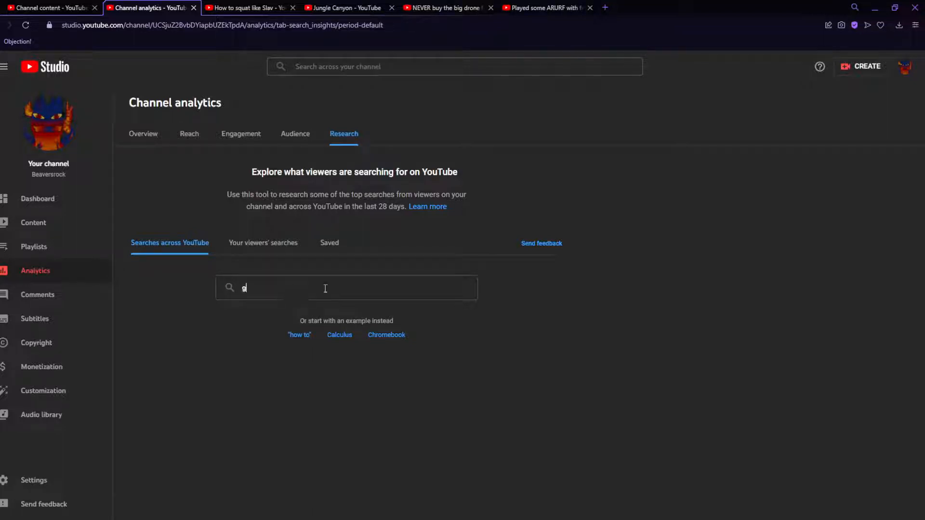
pyautogui.write('gaming')
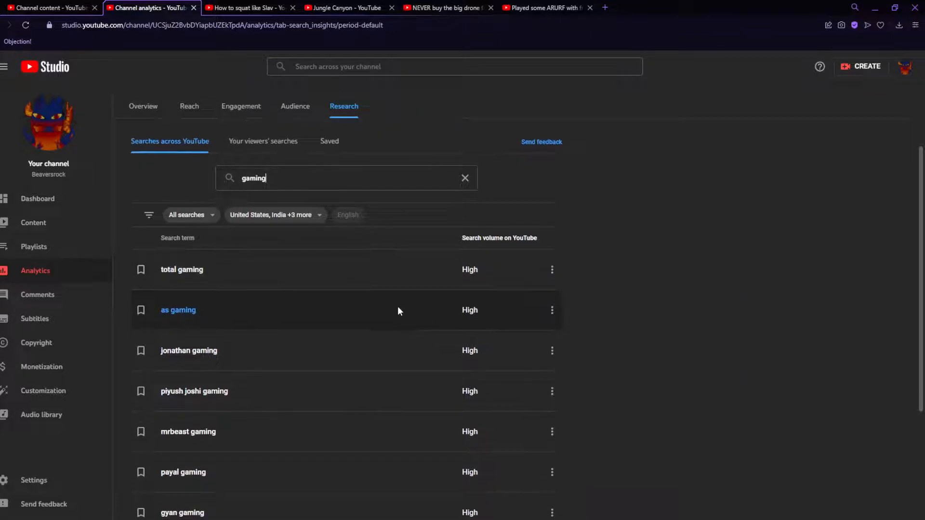
pyautogui.scroll(-3)
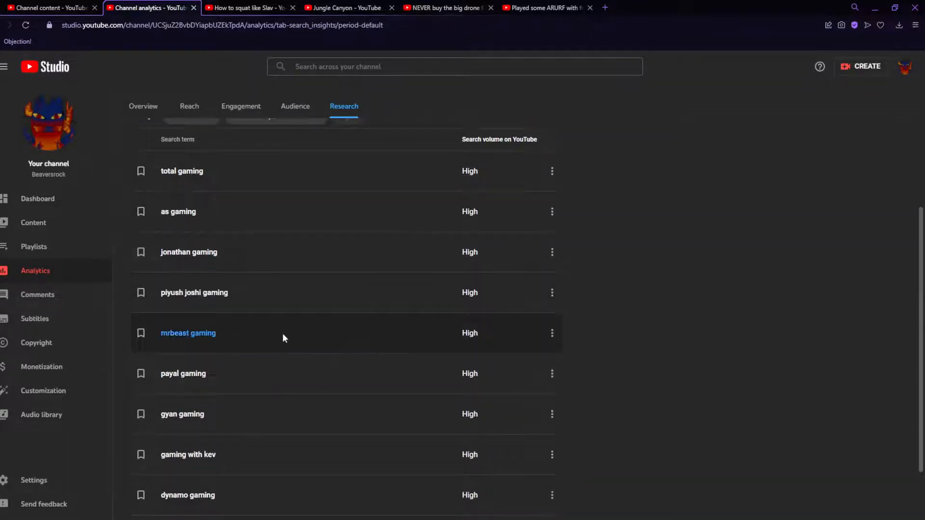
pyautogui.scroll(3)
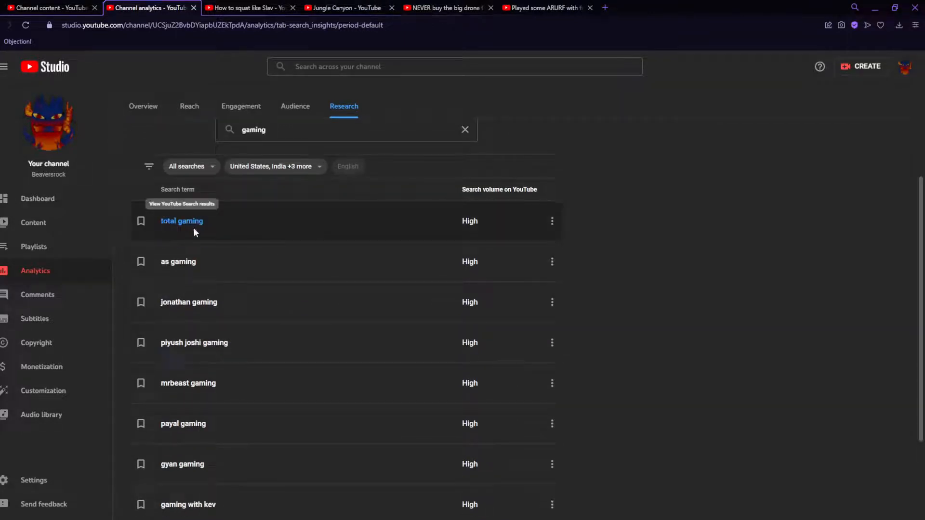
# View YouTube results for 'total gaming', then return to the gaming term list
pyautogui.click(181, 221)
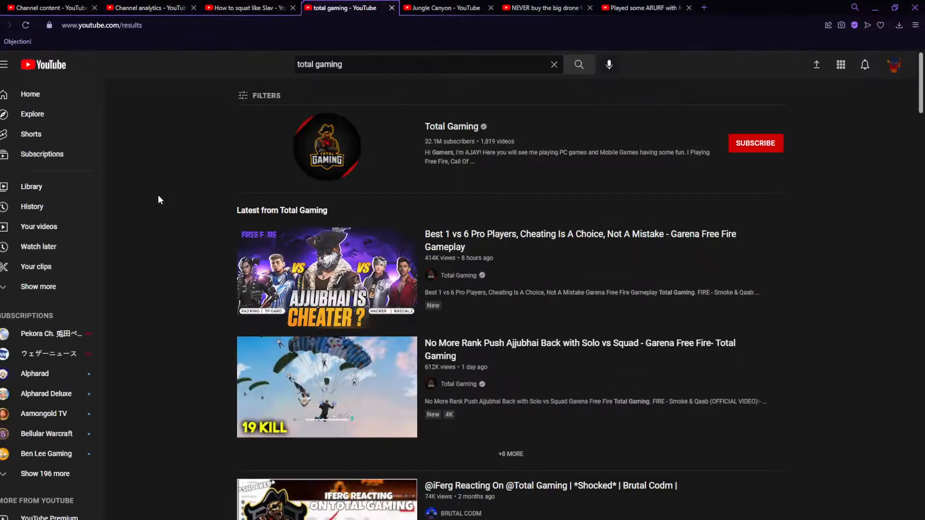
pyautogui.moveTo(456, 171)
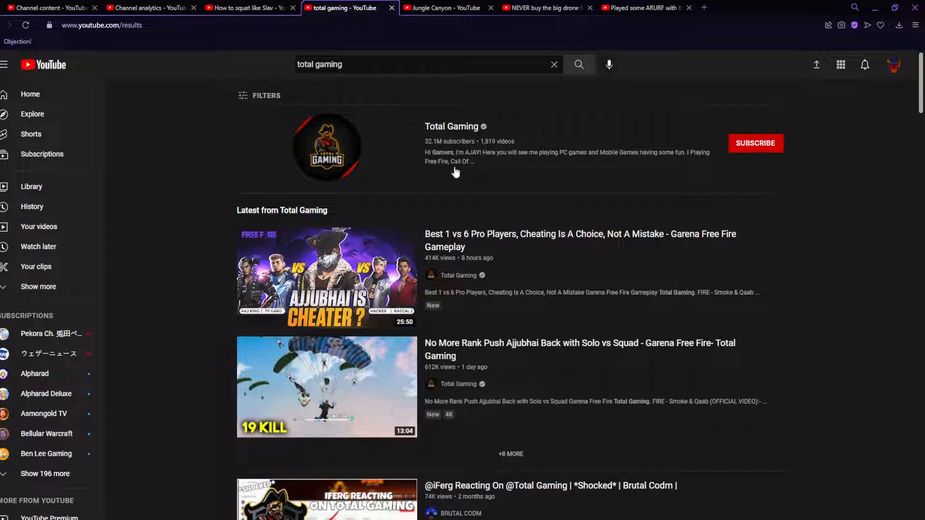
pyautogui.moveTo(442, 168)
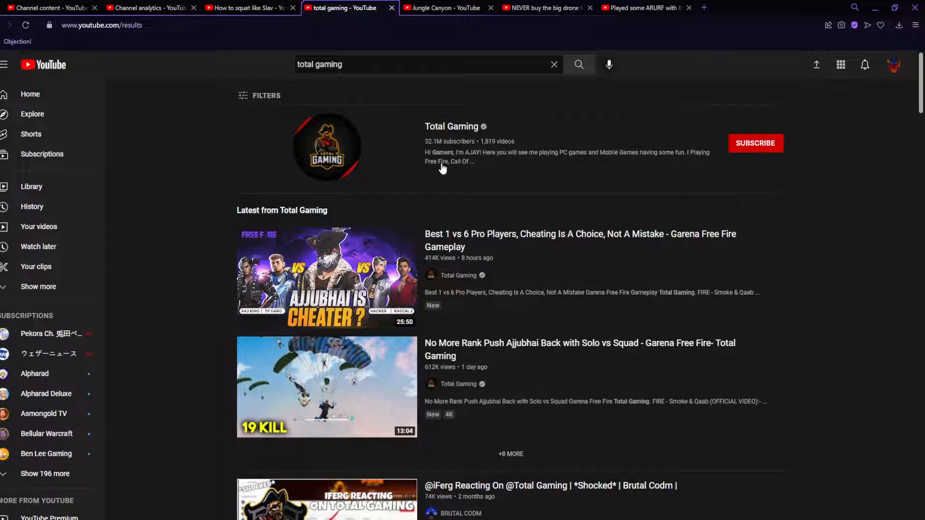
pyautogui.moveTo(616, 270)
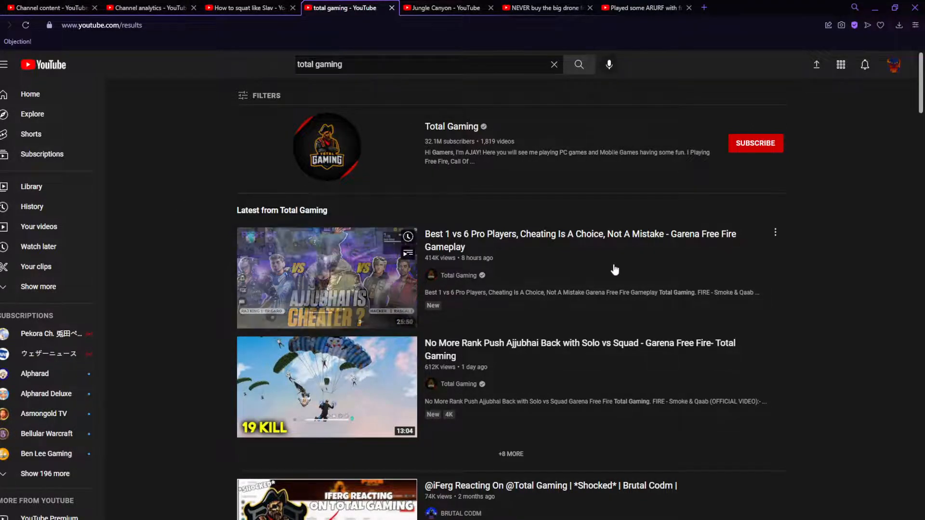
pyautogui.moveTo(567, 248)
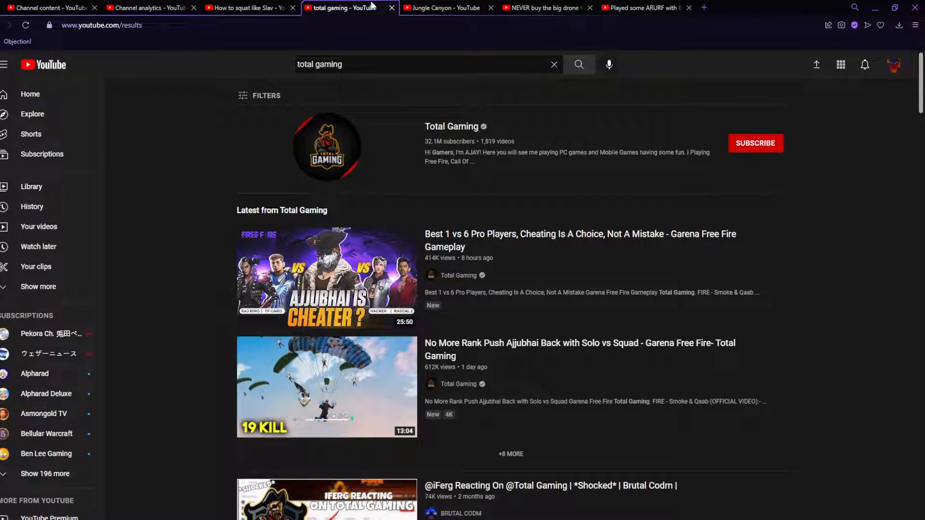
pyautogui.click(151, 8)
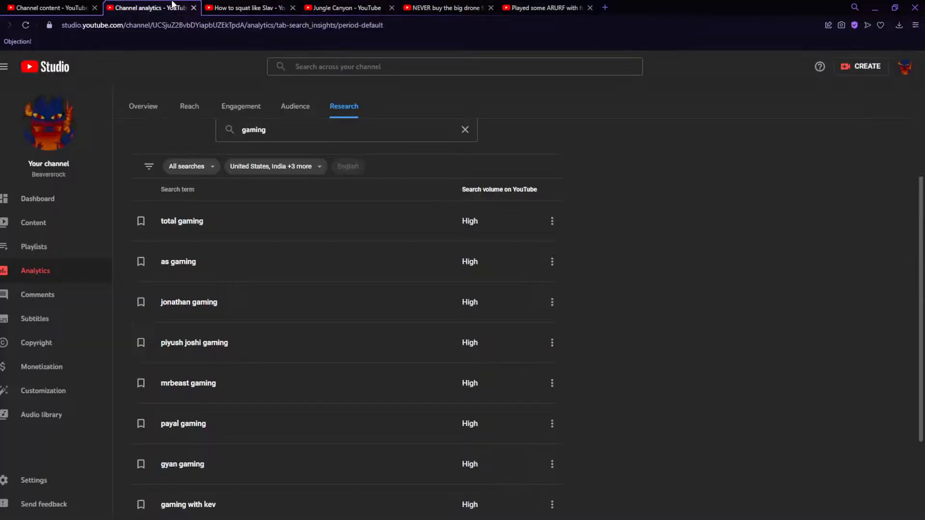